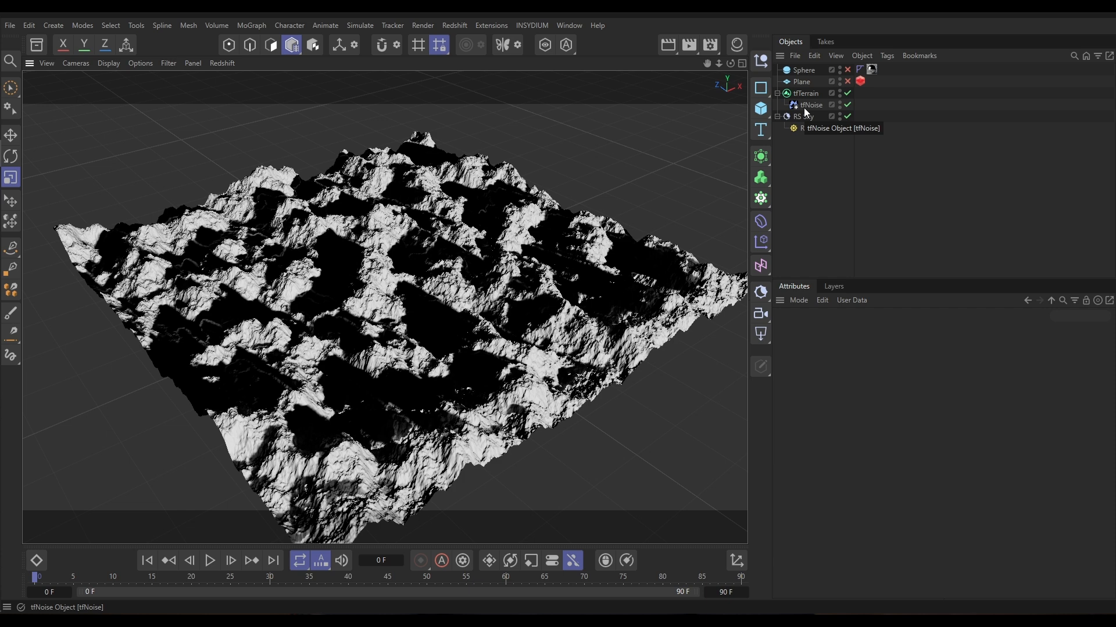
- Set the tfNoise operator's Fractal Type from FBM to None for smooth rolling hills
{"action": "left_click", "coordinate": [811, 104]}
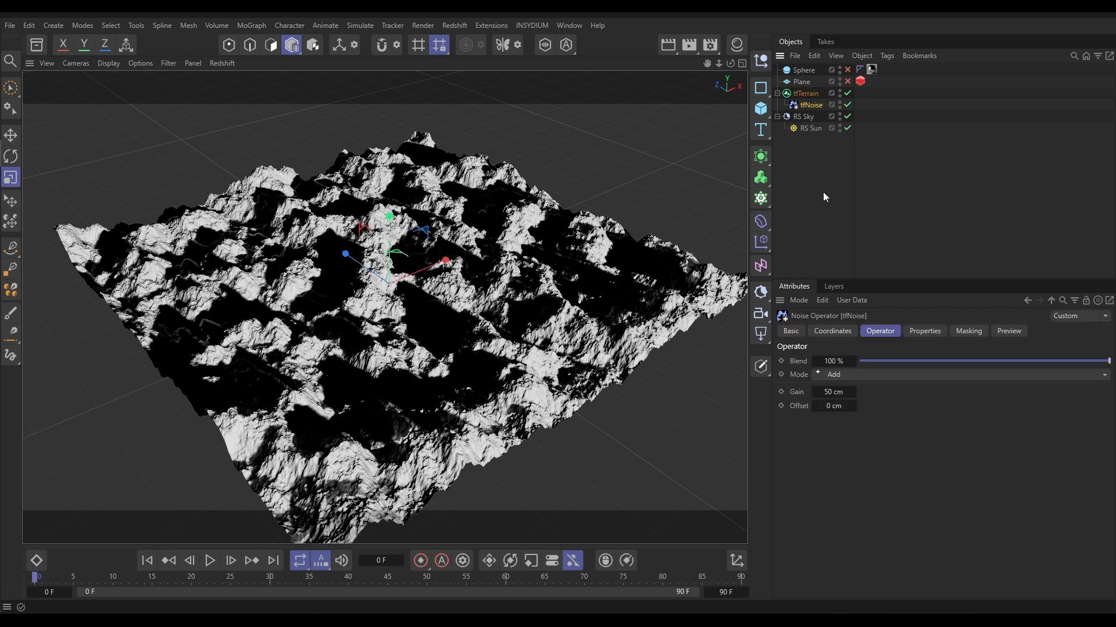
{"action": "left_click", "coordinate": [925, 330]}
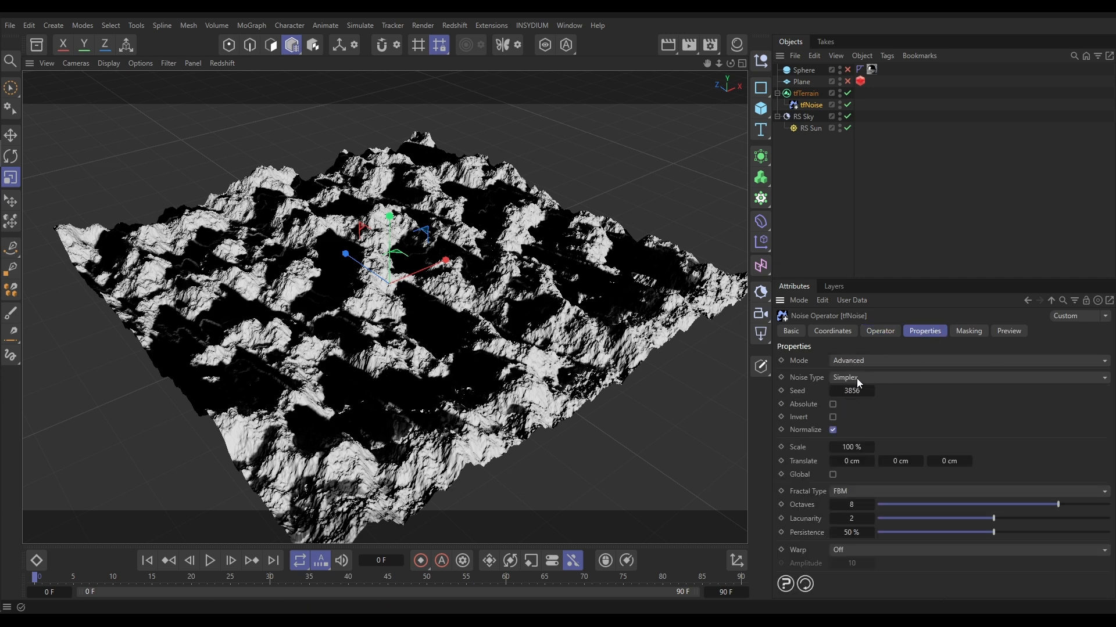
{"action": "left_click", "coordinate": [966, 491]}
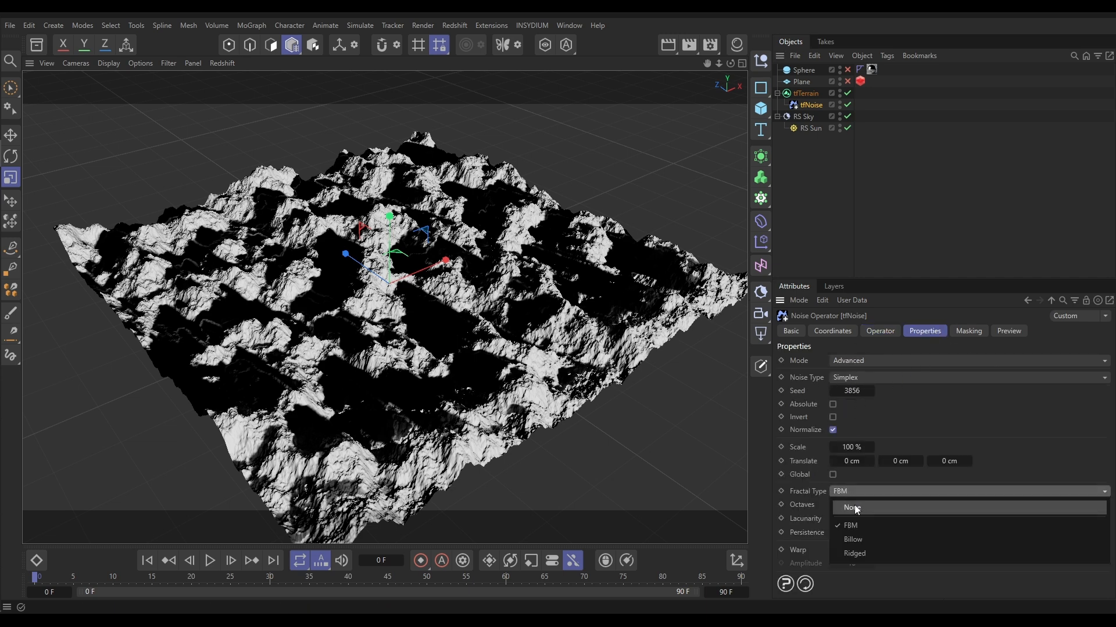
{"action": "left_click", "coordinate": [852, 508]}
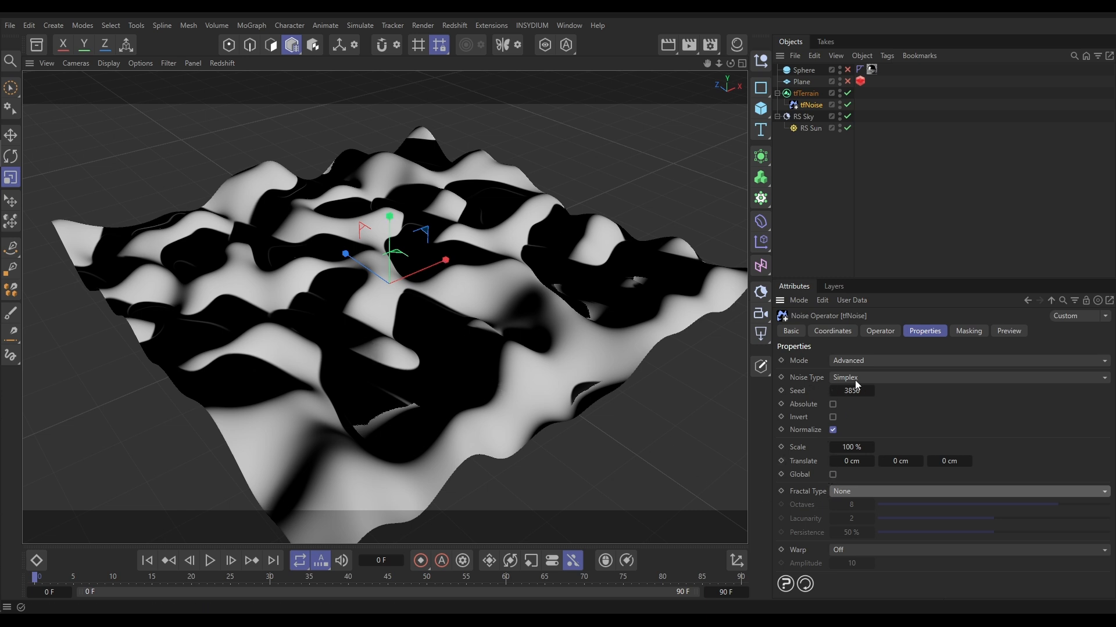
- Make tfNoise Cellular with 100% jitter and Distance2Sub return type
{"action": "left_click", "coordinate": [967, 377]}
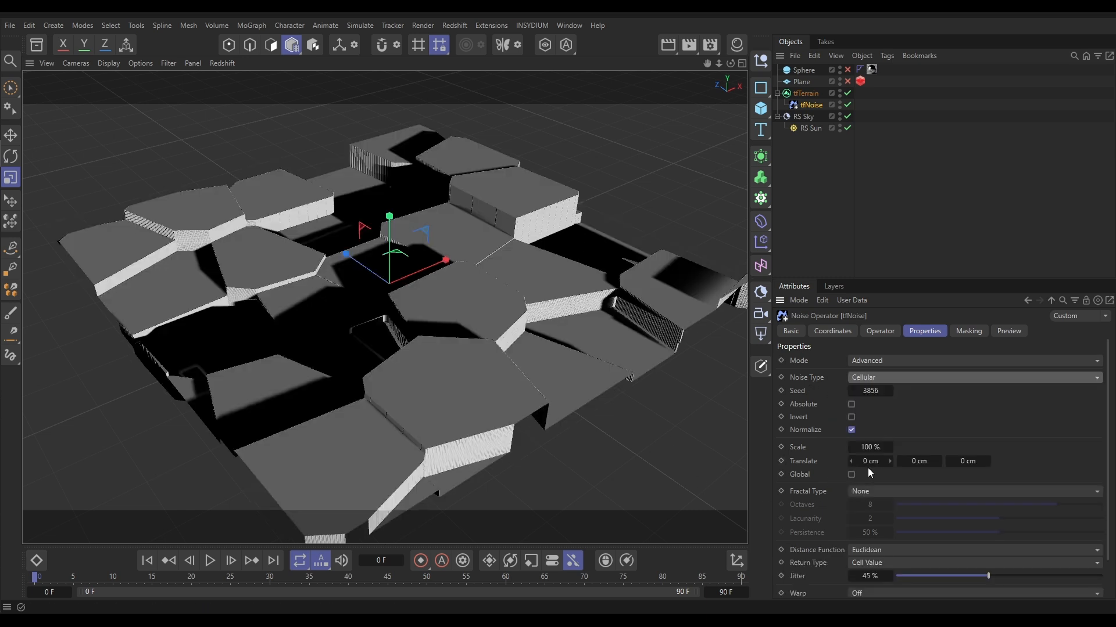
{"action": "left_click_drag", "start_coordinate": [987, 576], "coordinate": [1036, 576]}
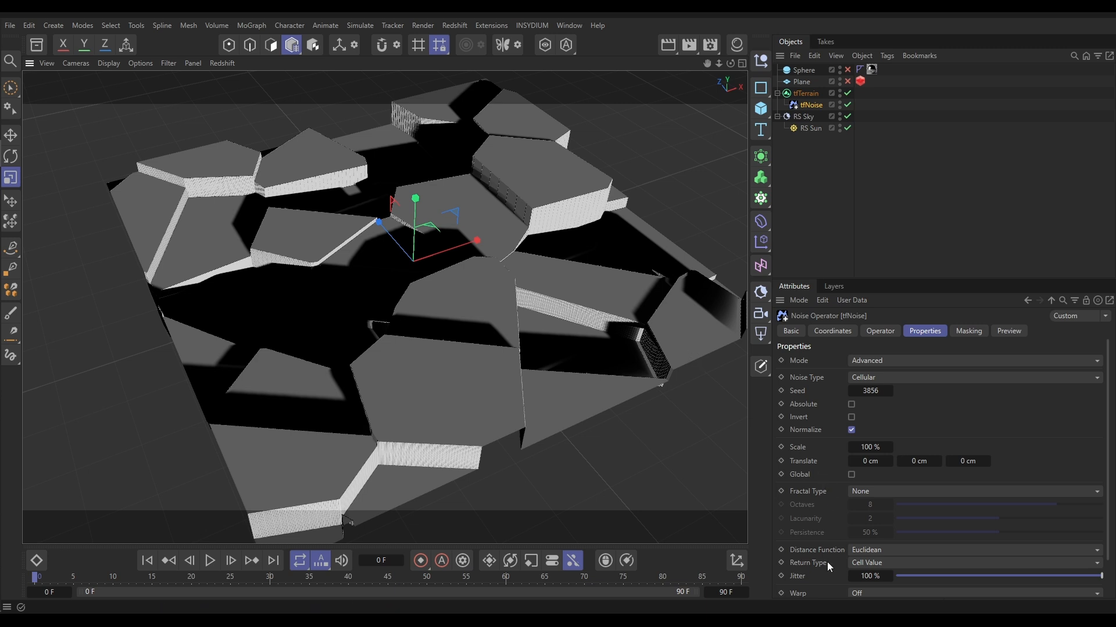
{"action": "mouse_move", "coordinate": [869, 570]}
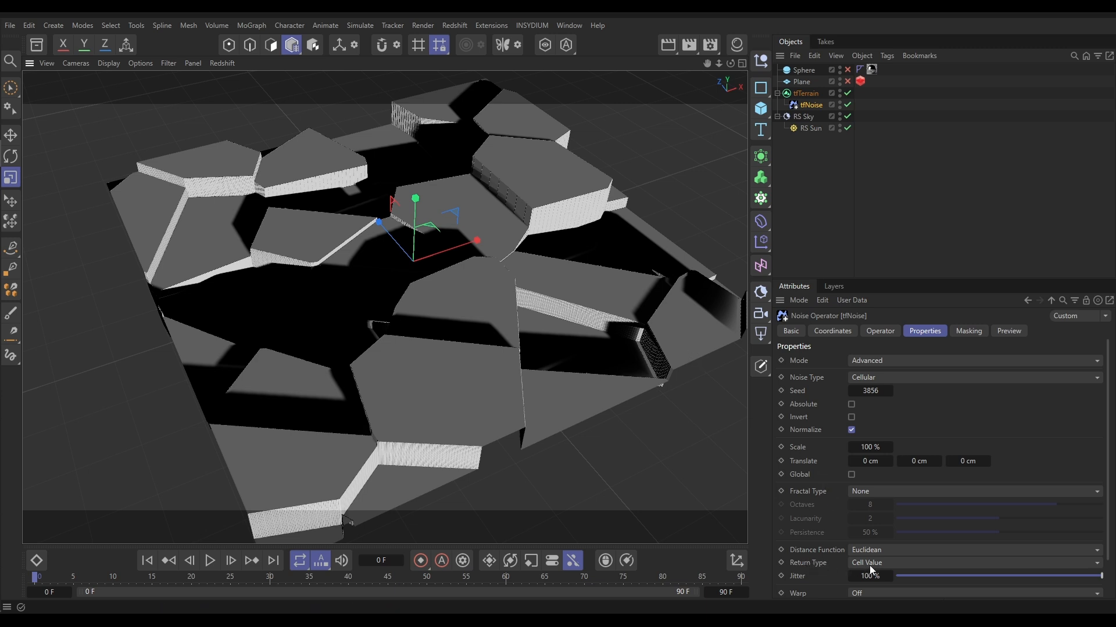
{"action": "left_click", "coordinate": [972, 563]}
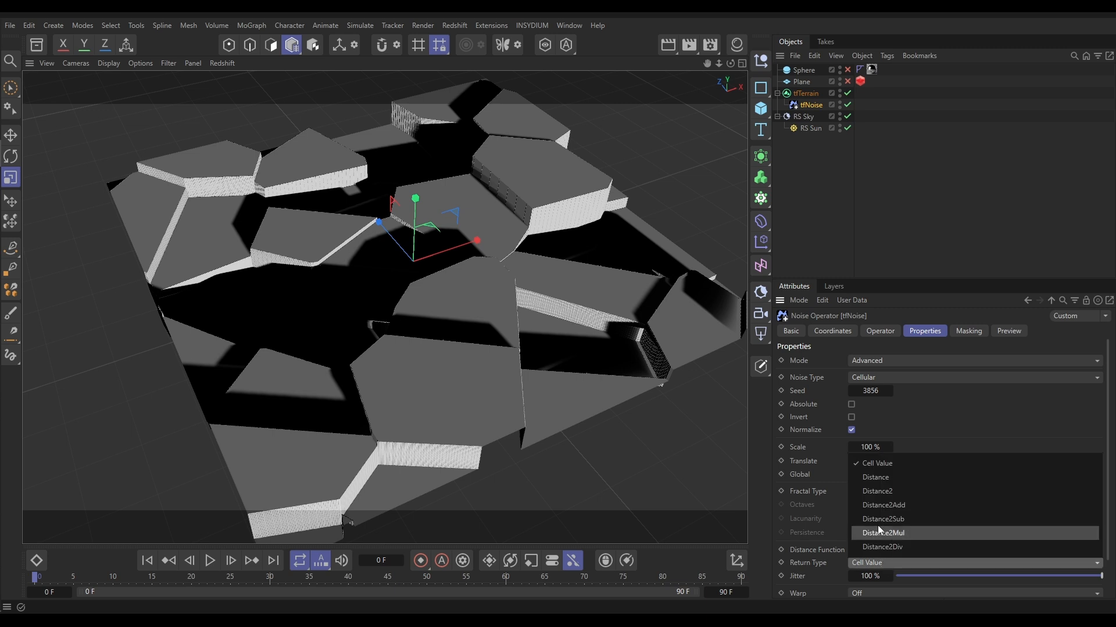
{"action": "left_click", "coordinate": [882, 519]}
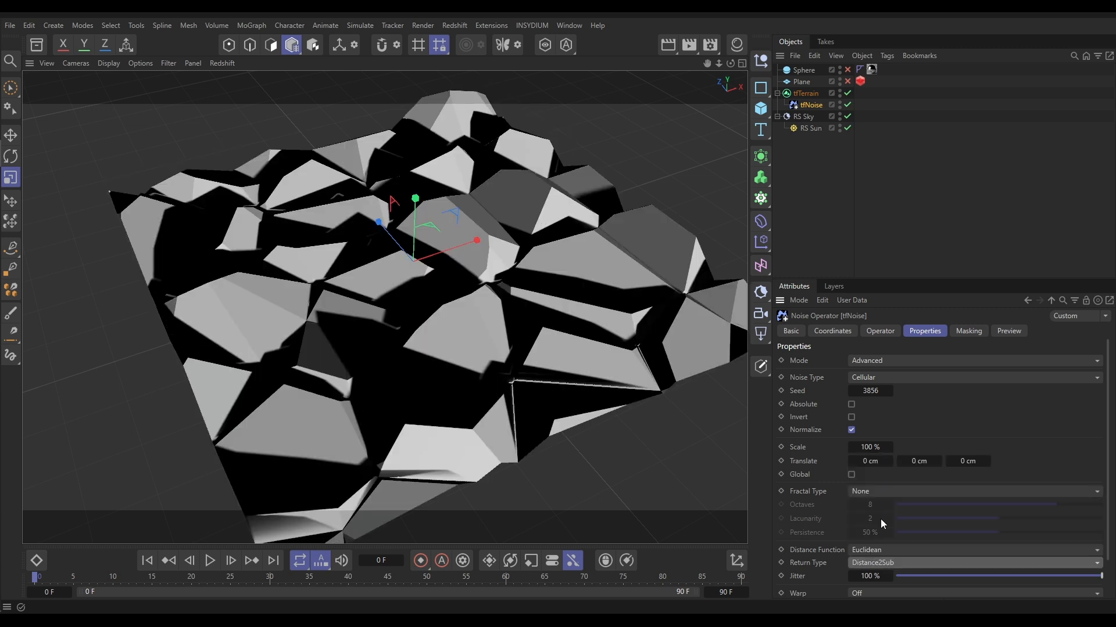
{"action": "mouse_move", "coordinate": [1076, 485]}
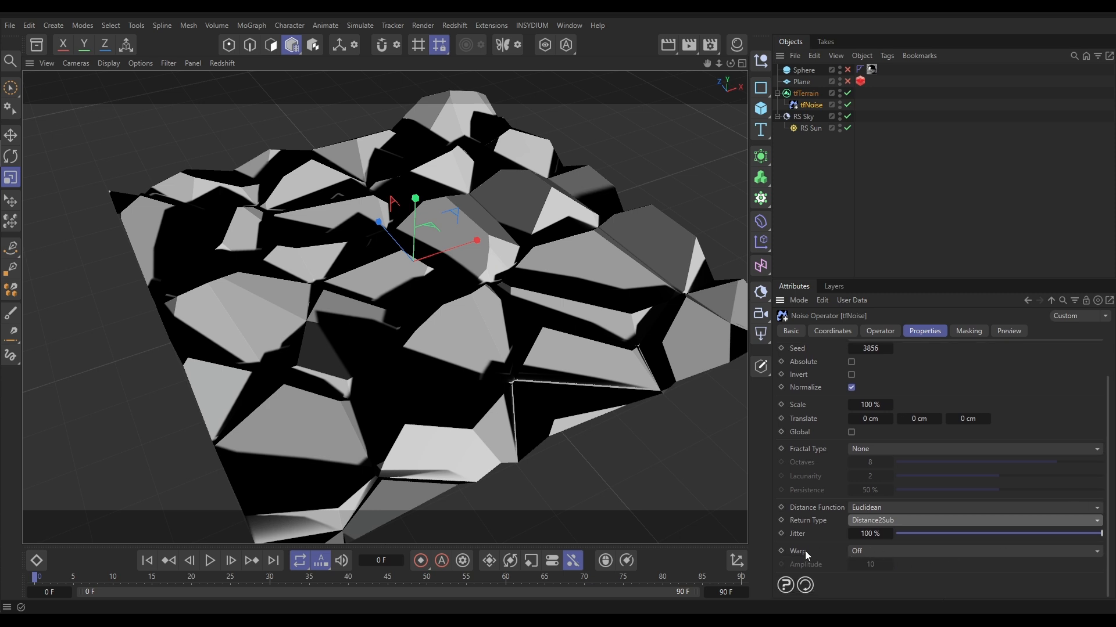
- Set the tfNoise Warp option to On, Fractal
{"action": "left_click", "coordinate": [975, 551]}
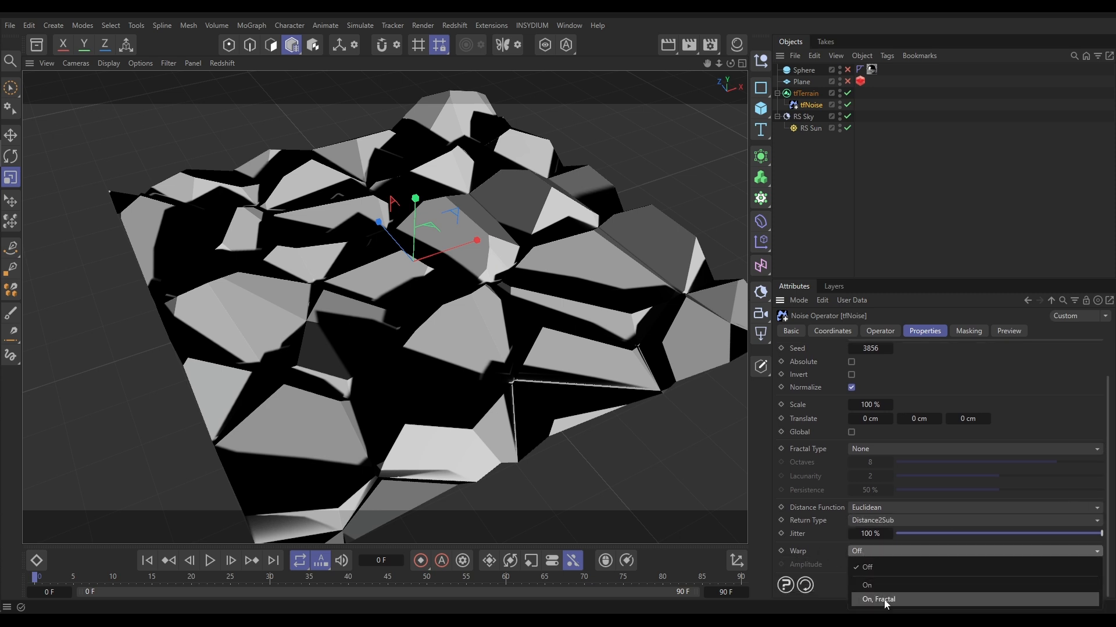
{"action": "left_click", "coordinate": [877, 600]}
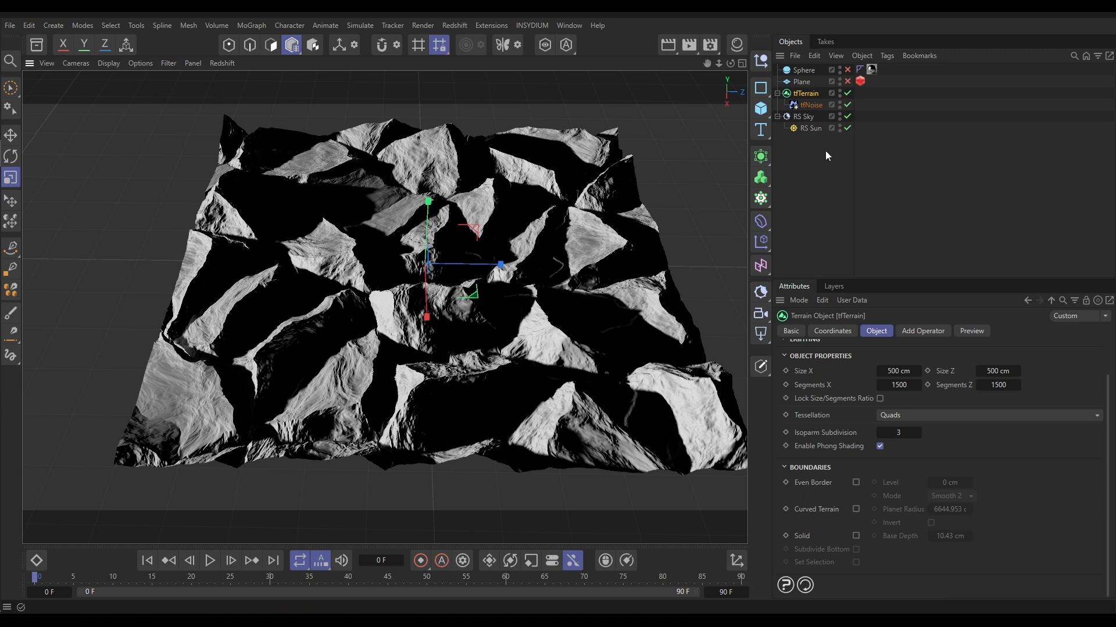
- Scale down the tfNoise operator in Object mode so the rock slabs become smaller, then deselect
{"action": "left_click", "coordinate": [811, 104]}
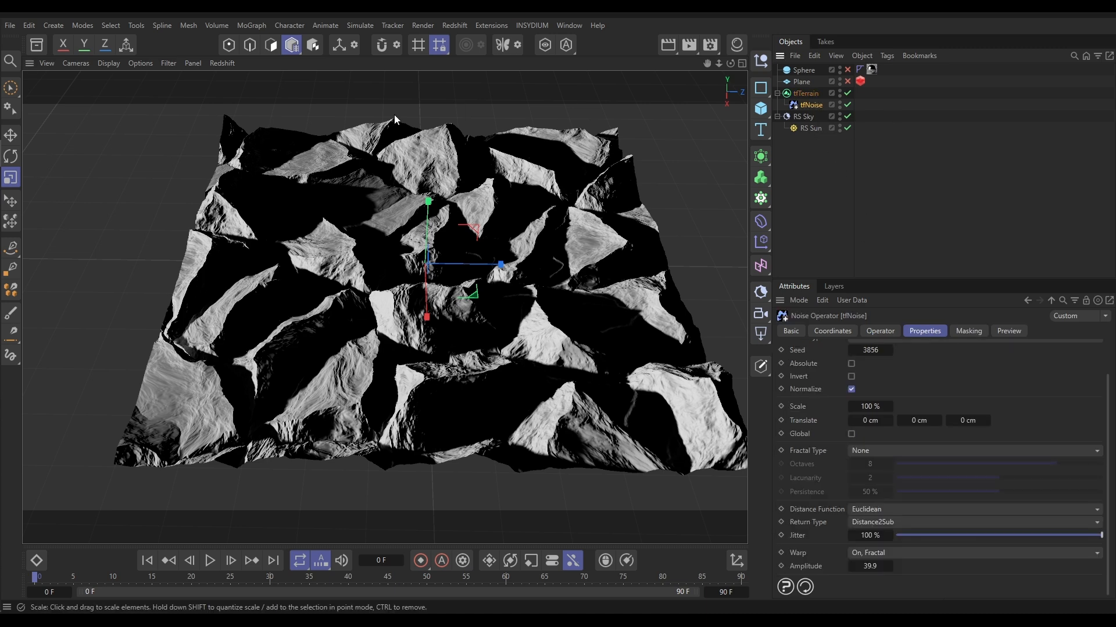
{"action": "left_click", "coordinate": [12, 178]}
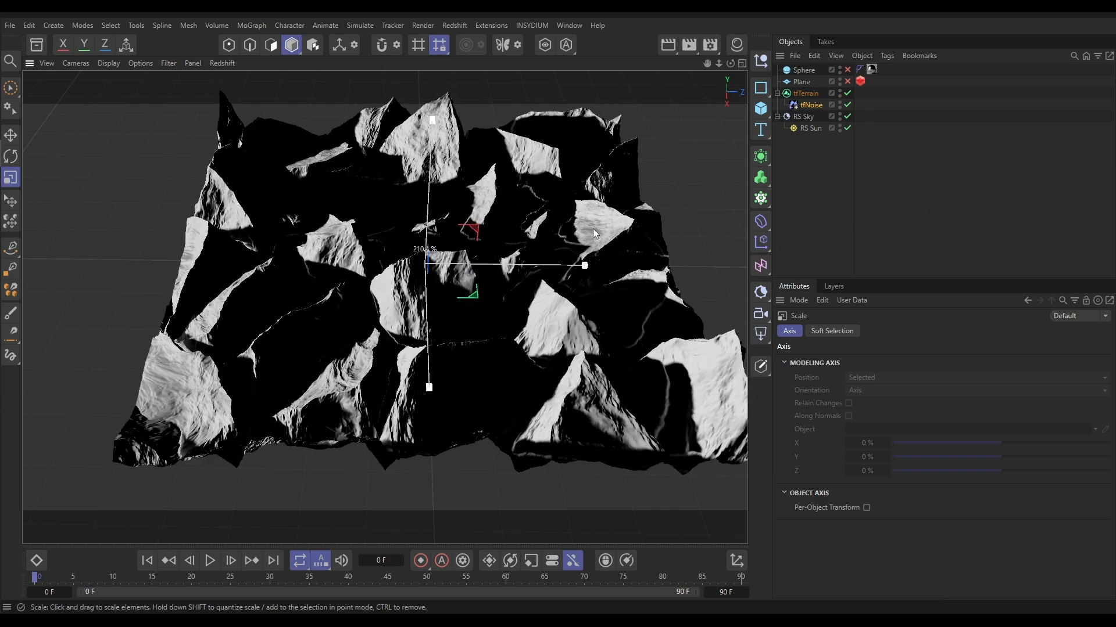
{"action": "left_click_drag", "start_coordinate": [583, 265], "coordinate": [489, 265]}
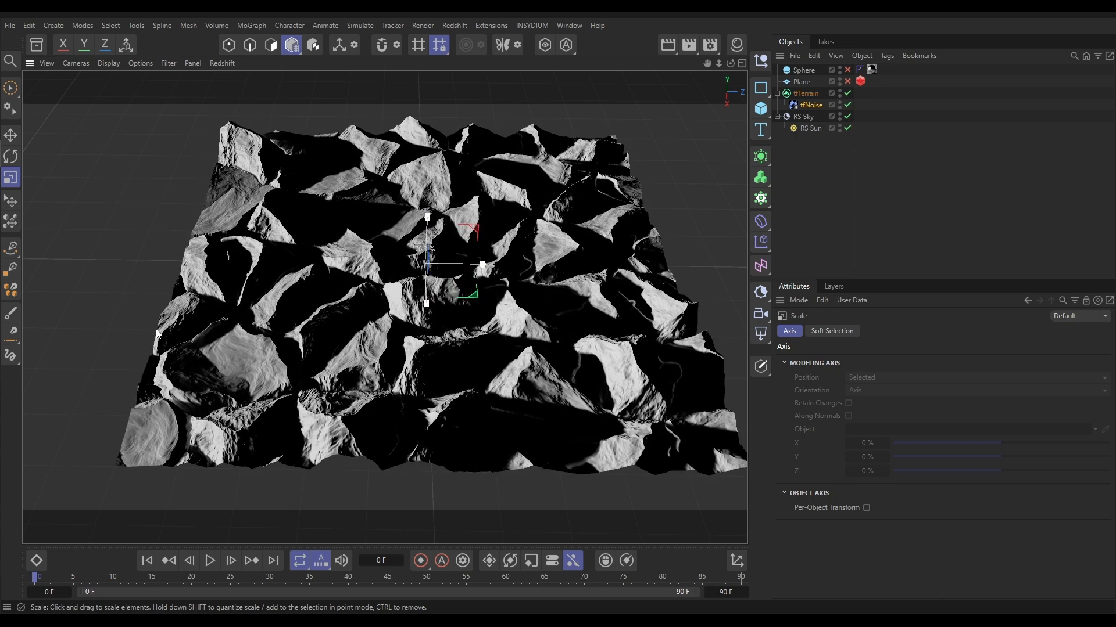
{"action": "left_click", "coordinate": [291, 45]}
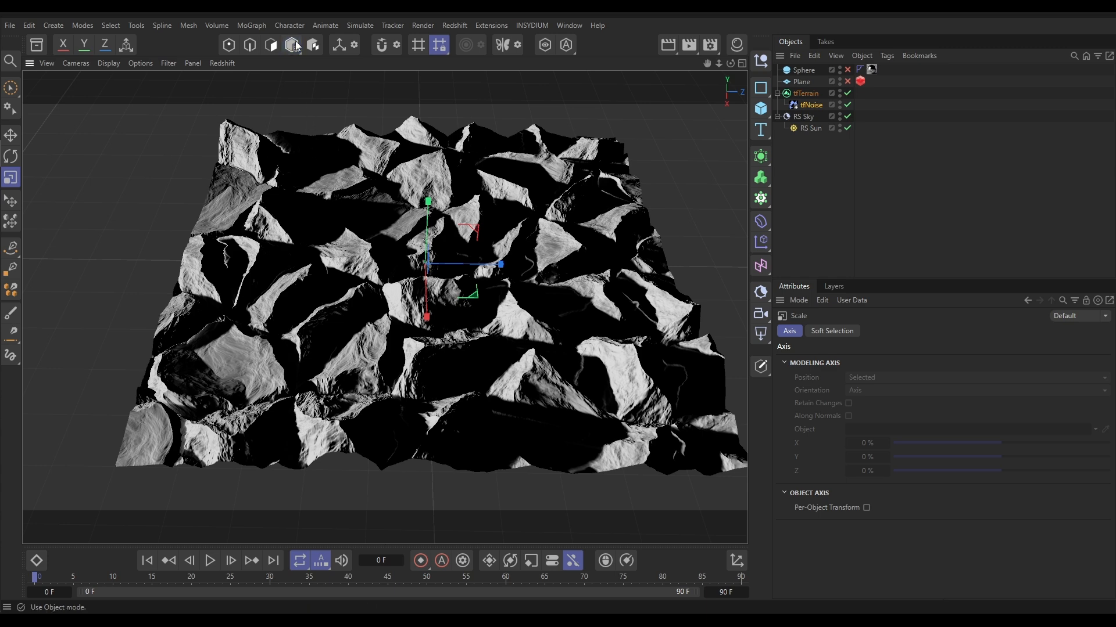
{"action": "left_click", "coordinate": [291, 45]}
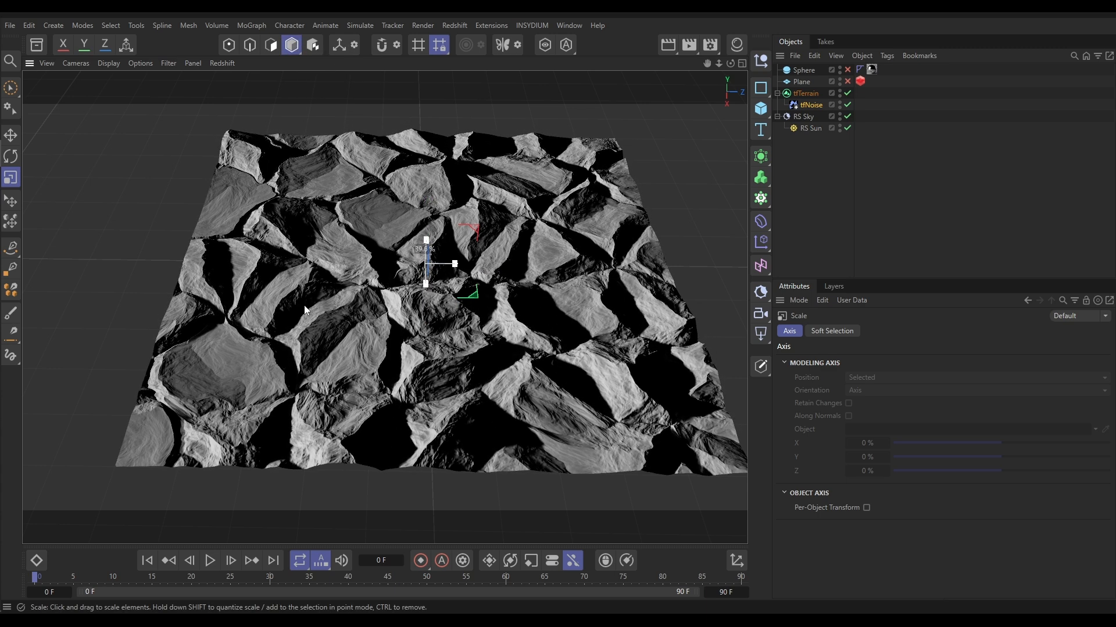
{"action": "left_click_drag", "start_coordinate": [425, 264], "coordinate": [459, 264]}
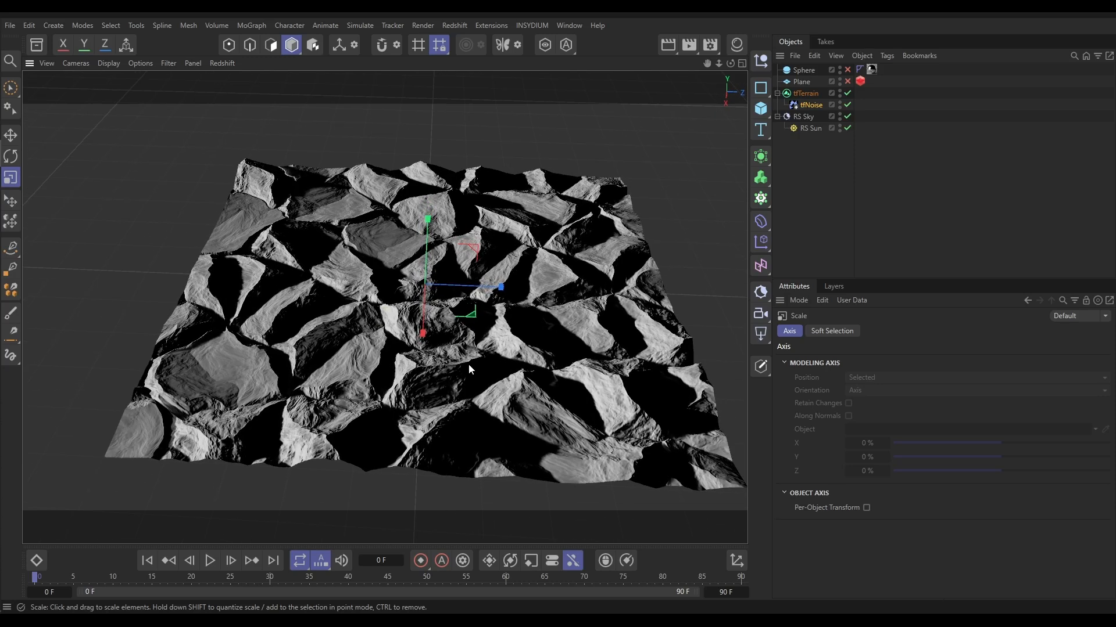
{"action": "left_click", "coordinate": [809, 105]}
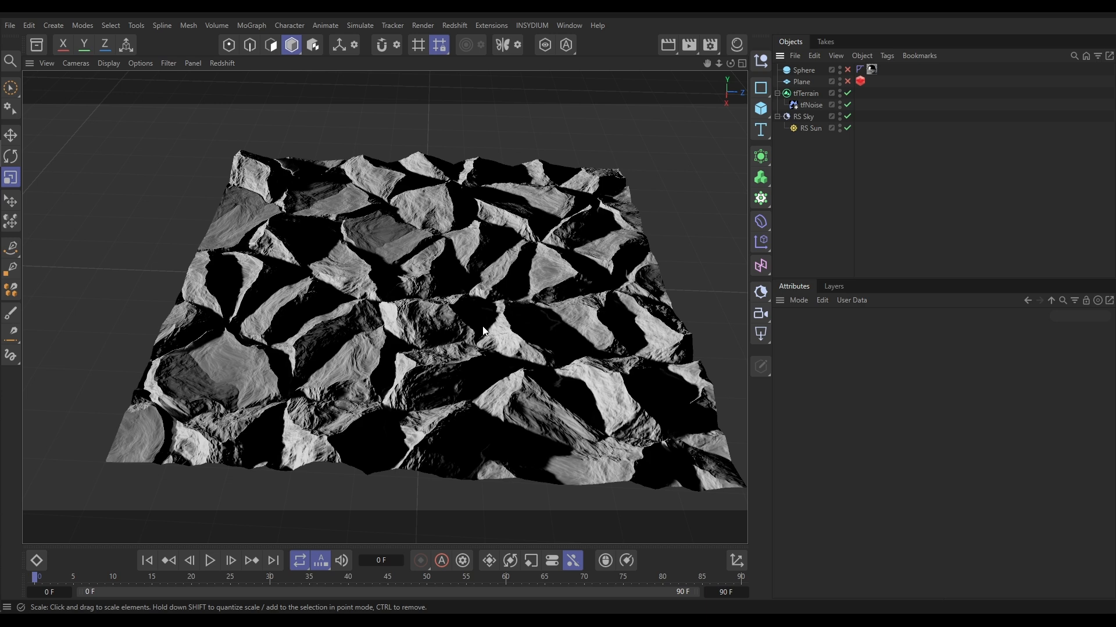
{"action": "mouse_move", "coordinate": [408, 292]}
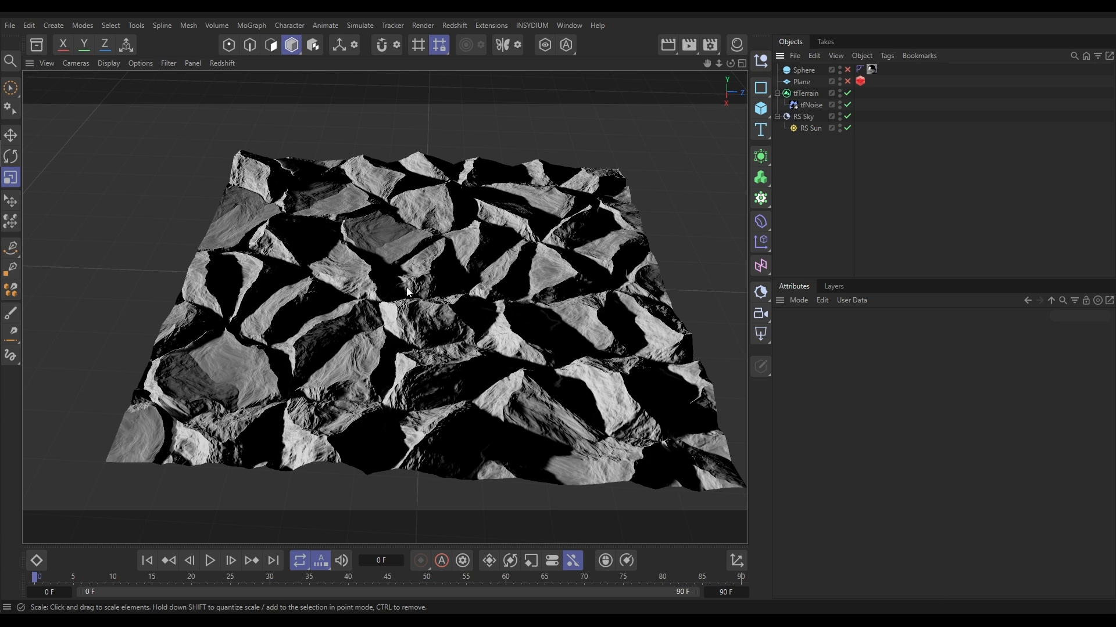
{"action": "mouse_move", "coordinate": [413, 349]}
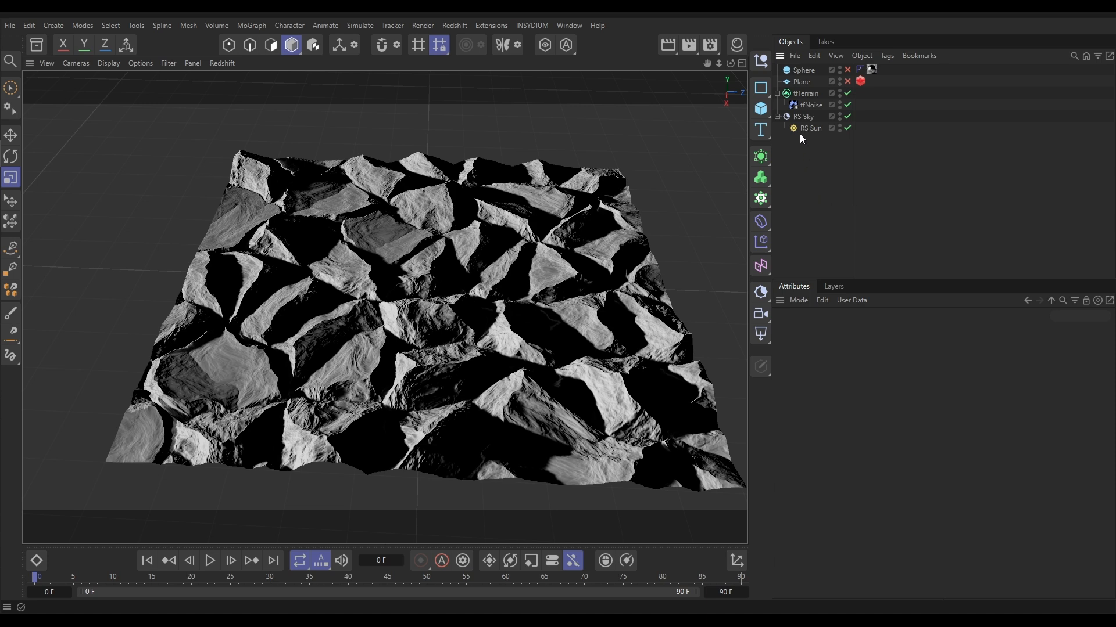
- Set tfTerrain Segments X and Segments Z to 4000
{"action": "left_click", "coordinate": [805, 93]}
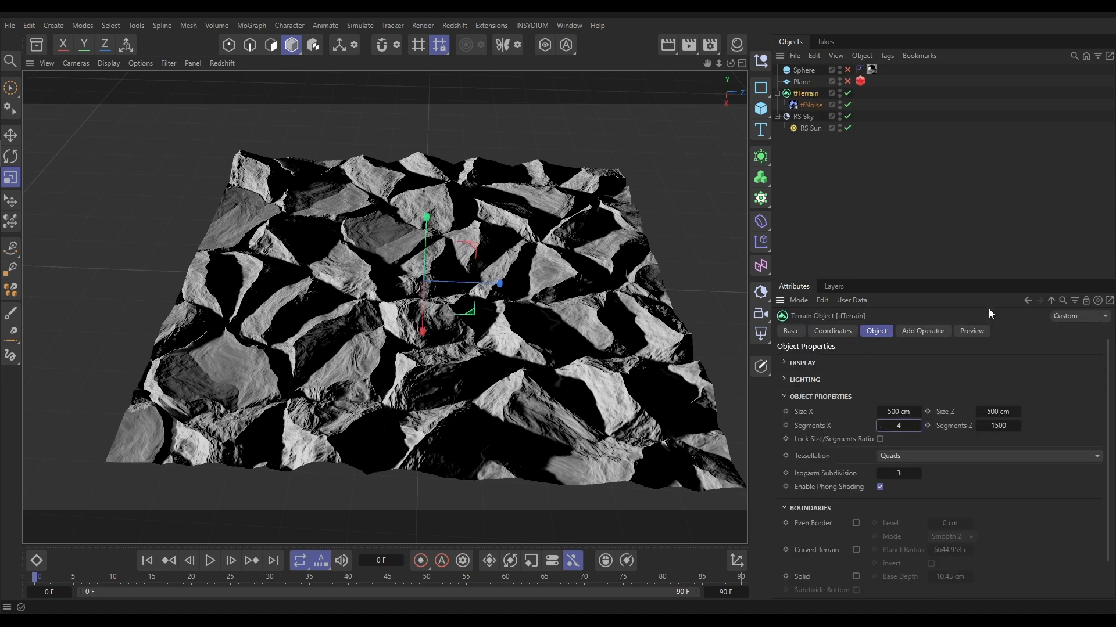
{"action": "type", "text": "4000"}
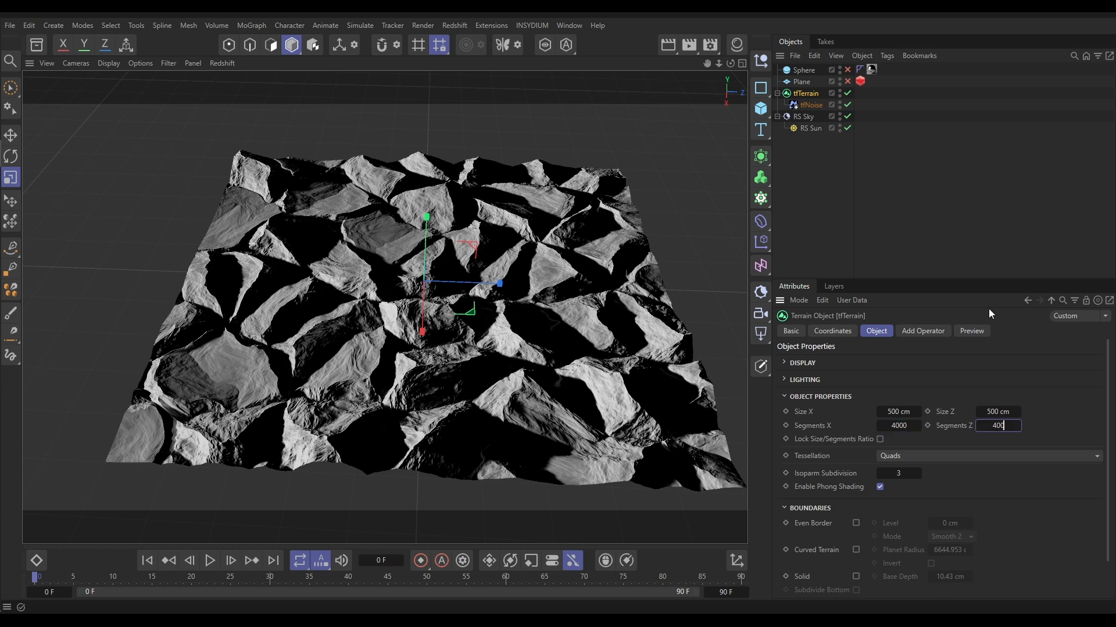
{"action": "type", "text": "4000"}
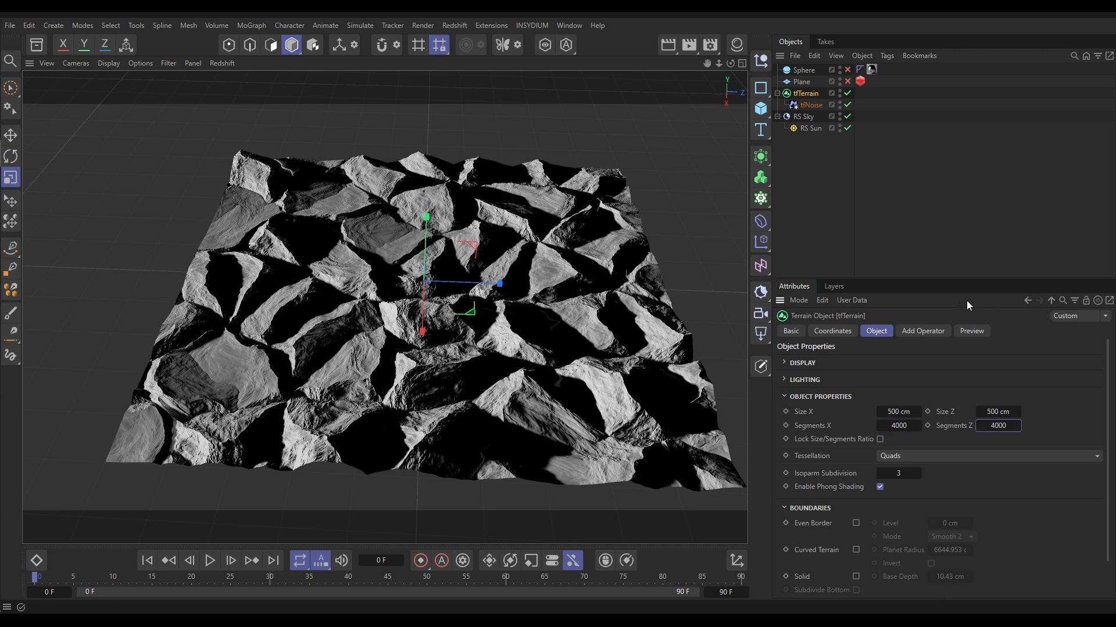
{"action": "mouse_move", "coordinate": [435, 346]}
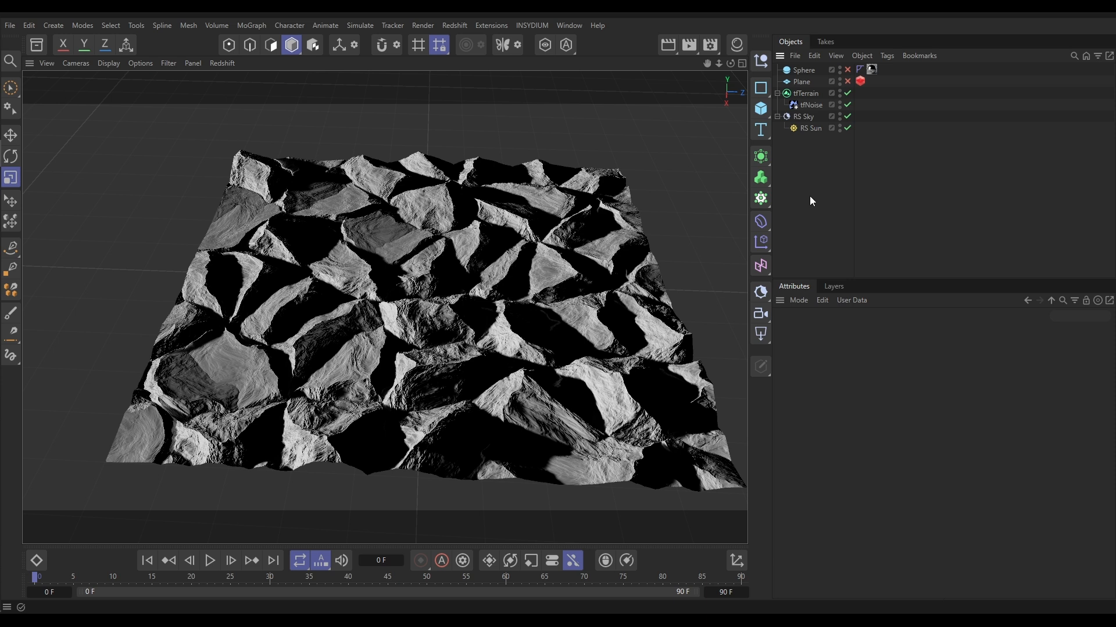
- Show the tfTerrain Preview tab and keep Altitude as the preview source
{"action": "left_click", "coordinate": [806, 93]}
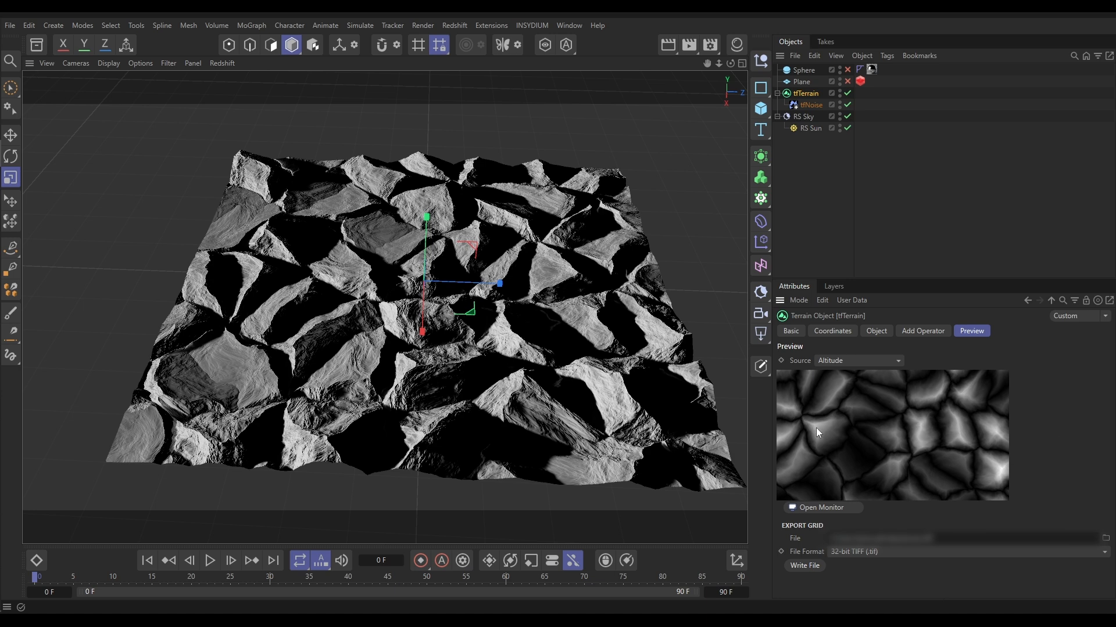
{"action": "mouse_move", "coordinate": [836, 386]}
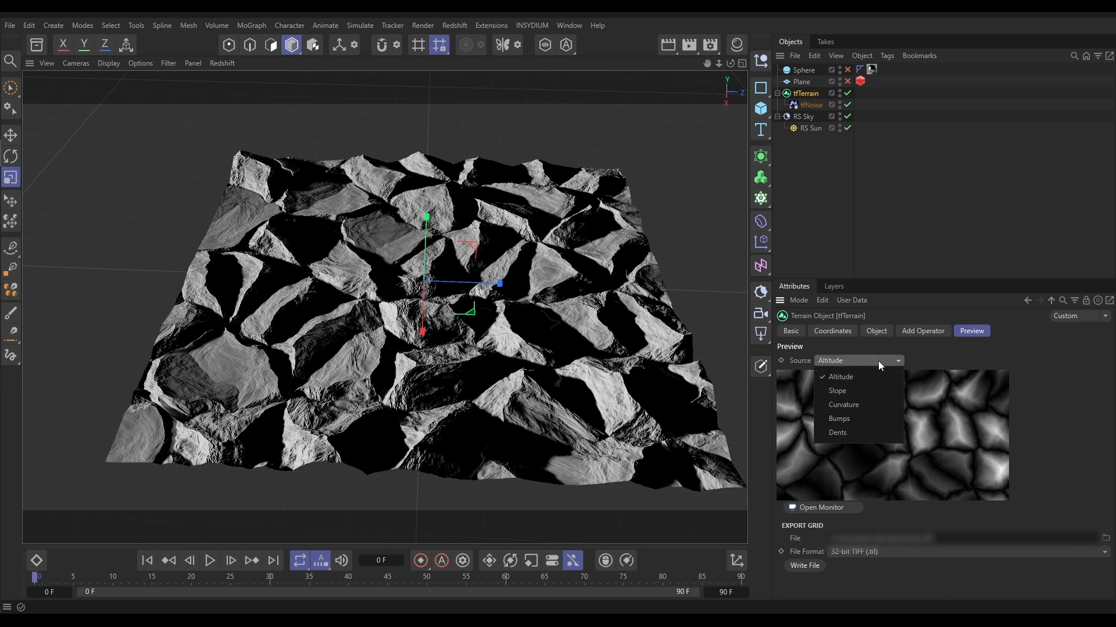
{"action": "left_click", "coordinate": [840, 376]}
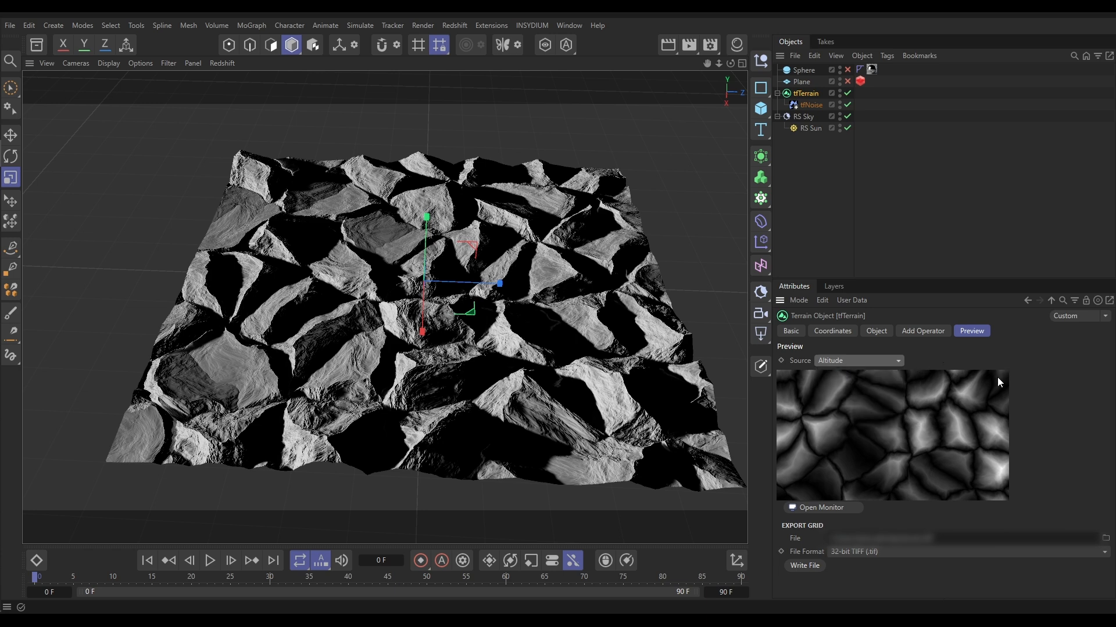
{"action": "mouse_move", "coordinate": [966, 533]}
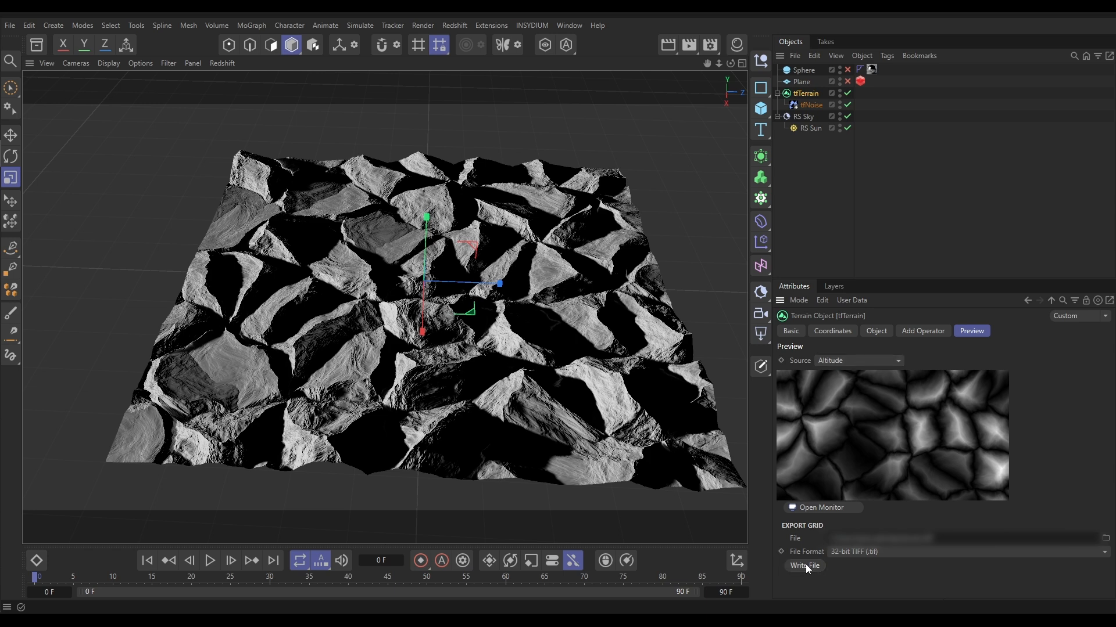
- Write the terrain height map to a TIFF via Export Grid and confirm the export
{"action": "left_click", "coordinate": [804, 565]}
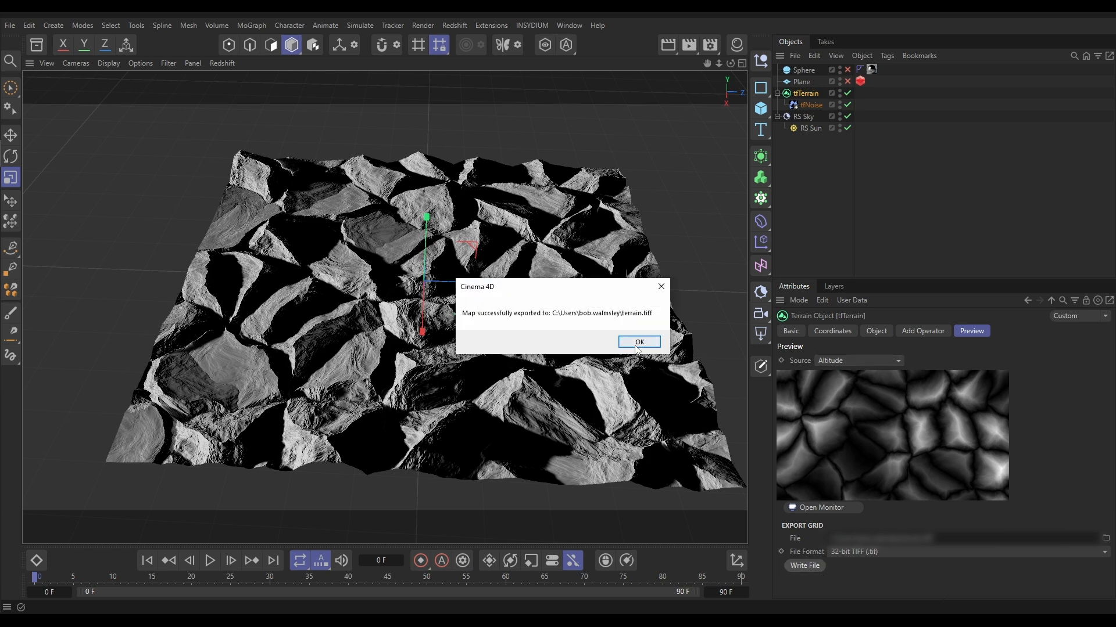
{"action": "left_click", "coordinate": [637, 345]}
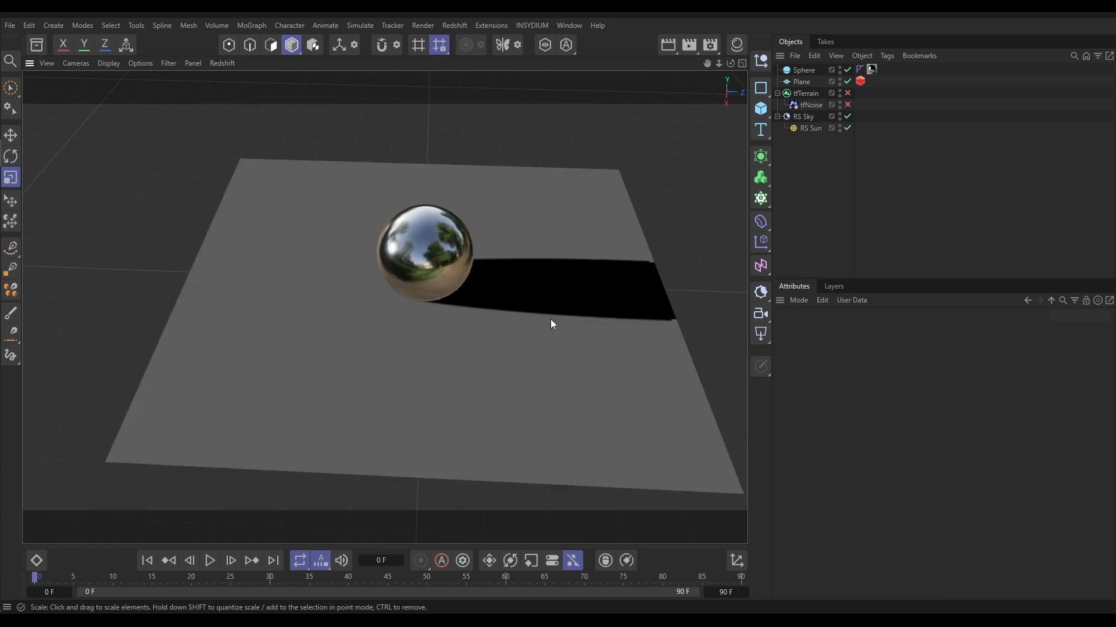
- Delete the RS Object tag from the Plane
{"action": "left_click", "coordinate": [860, 81]}
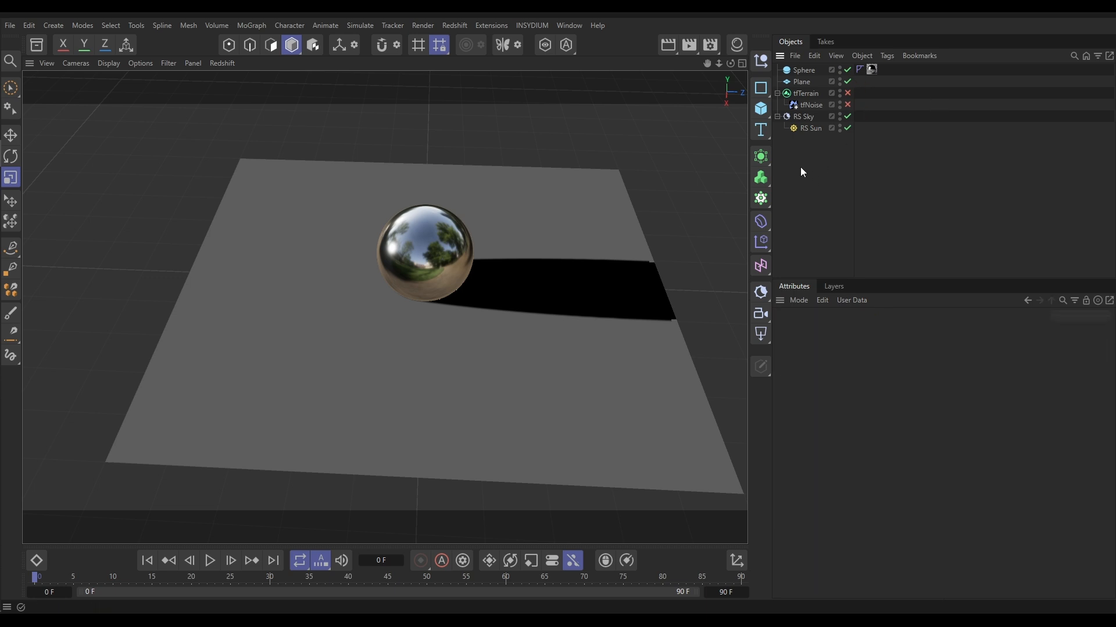
{"action": "mouse_move", "coordinate": [798, 178]}
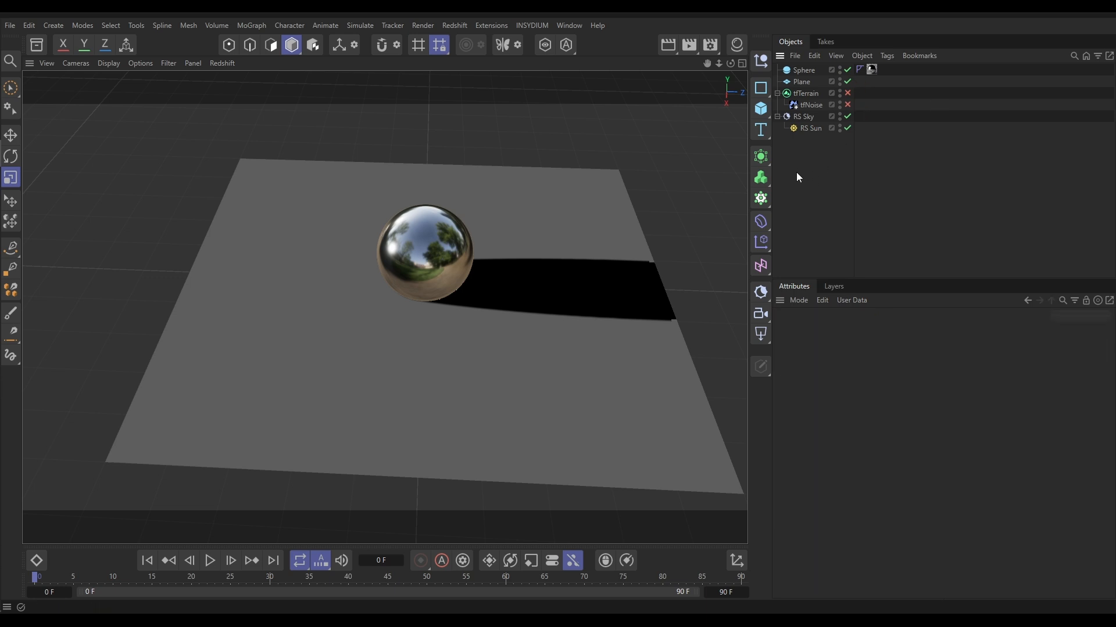
{"action": "mouse_move", "coordinate": [801, 182]}
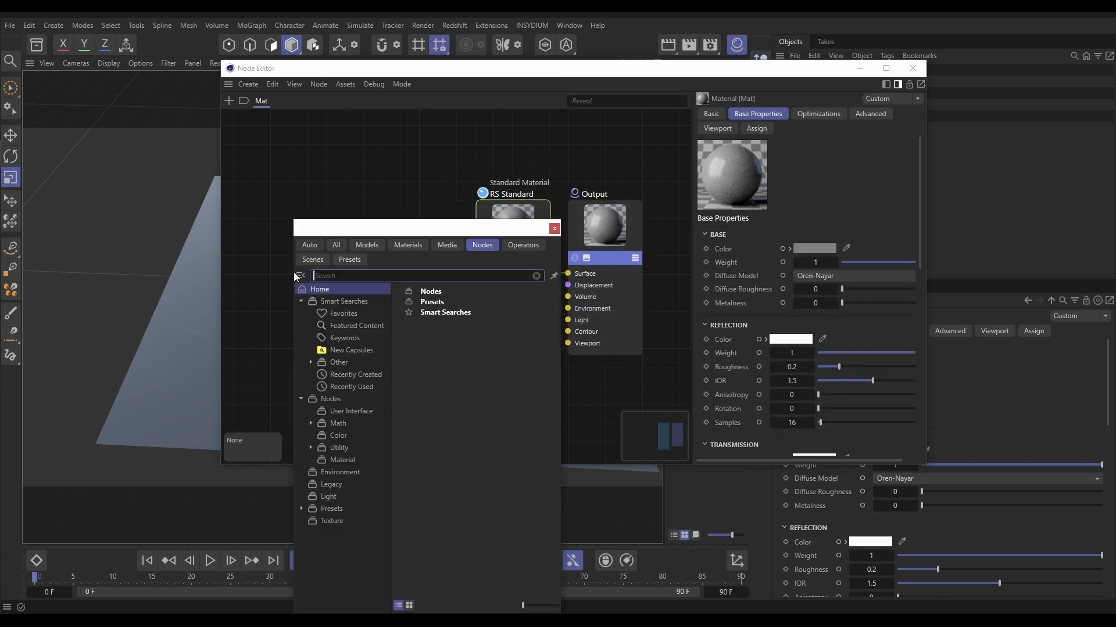
- Search 'tex' in the node browser to add a Texture node to the plane's material
{"action": "type", "text": "tex"}
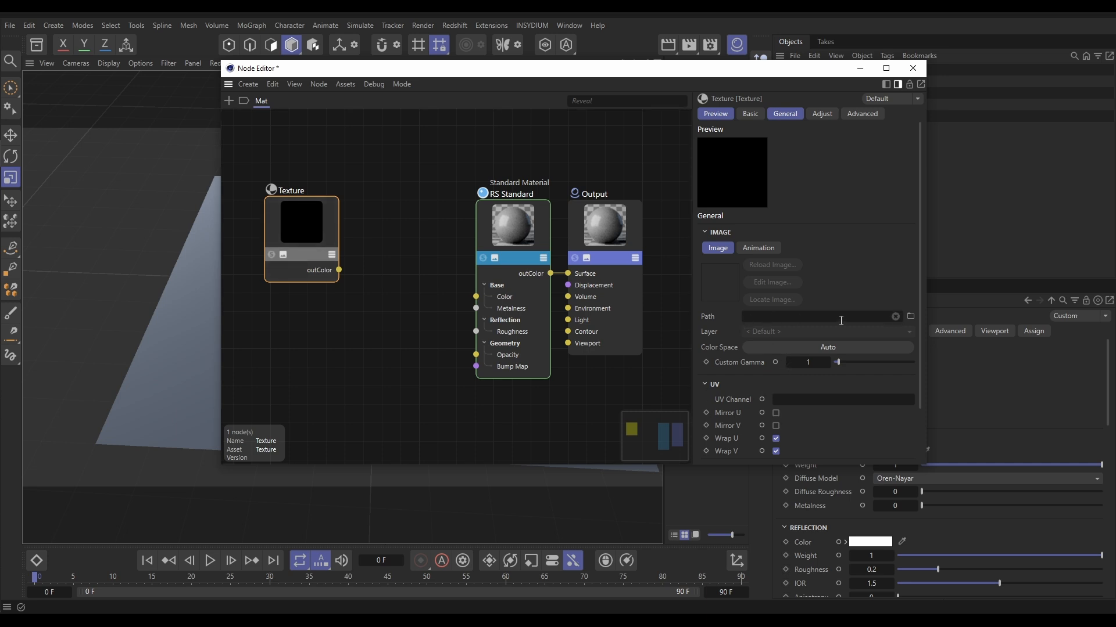
{"action": "mouse_move", "coordinate": [857, 318]}
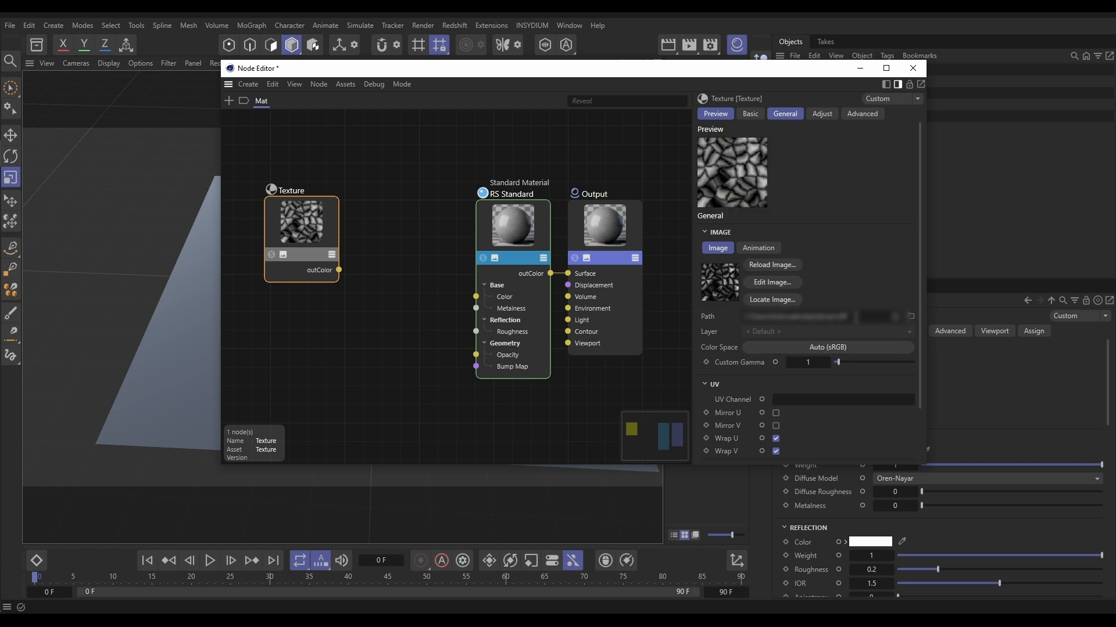
{"action": "mouse_move", "coordinate": [381, 328]}
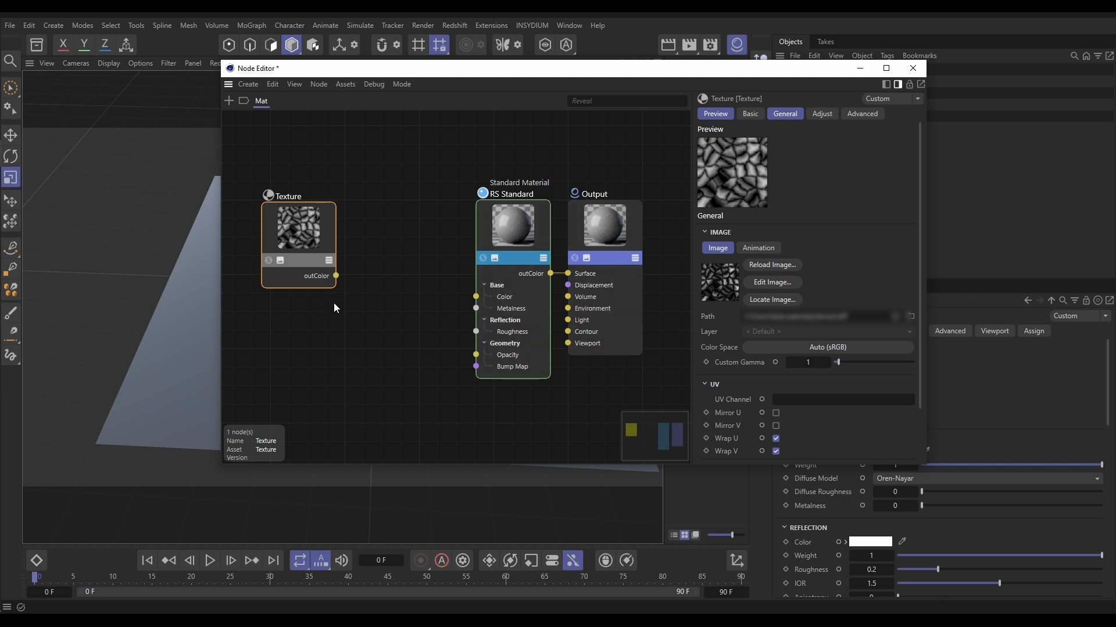
{"action": "mouse_move", "coordinate": [358, 348]}
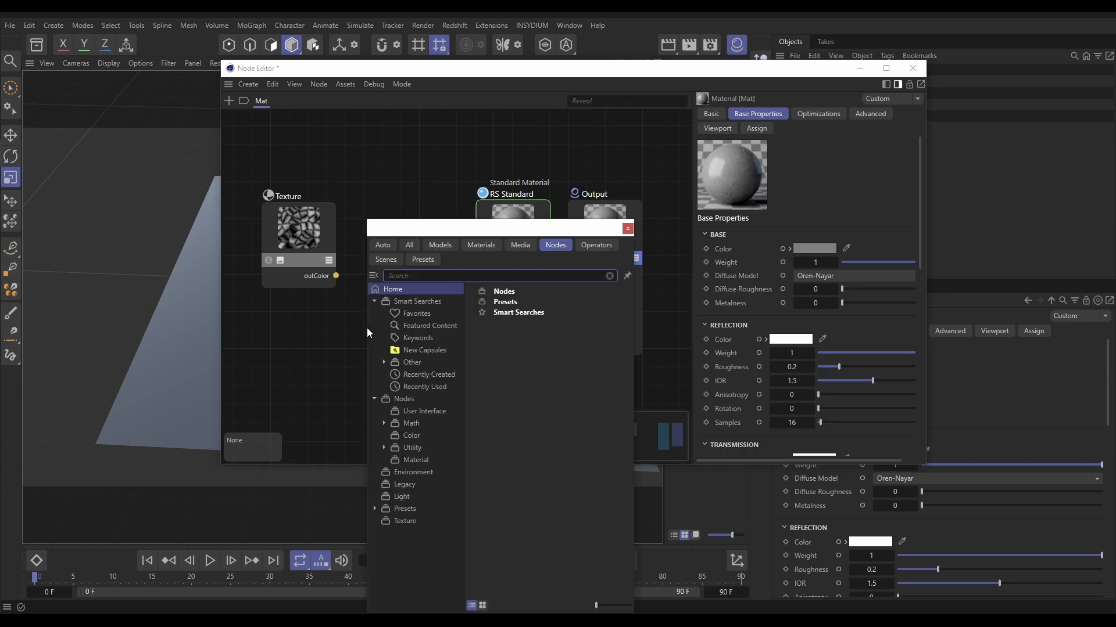
- Add a Displacement node wired to the output, set reflection roughness to 0.982, and close the editor
{"action": "type", "text": "displa"}
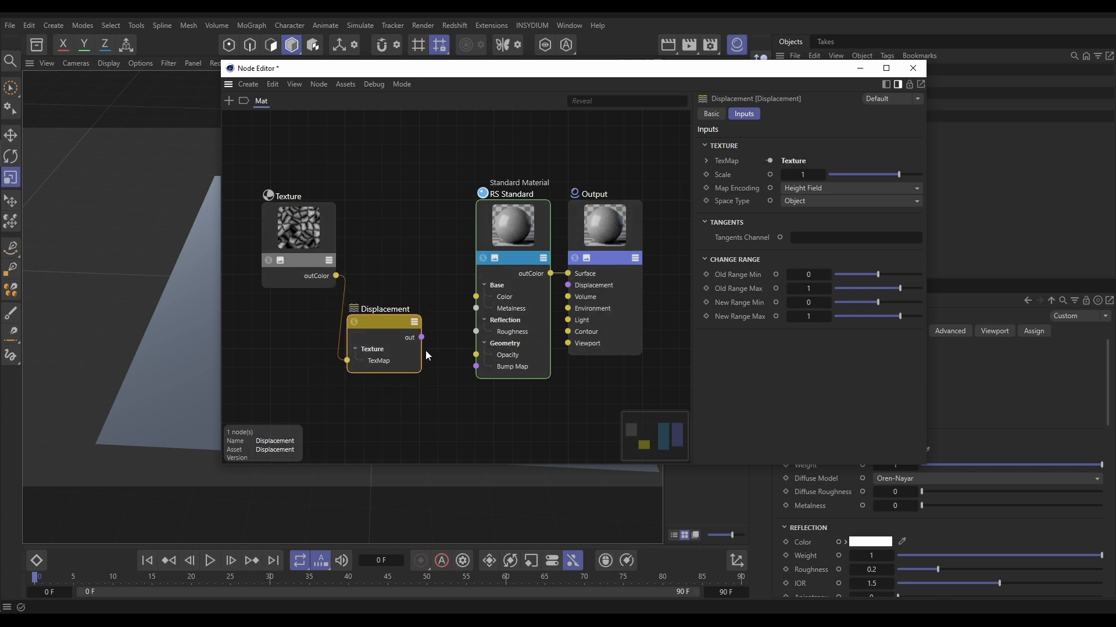
{"action": "left_click_drag", "start_coordinate": [420, 337], "coordinate": [568, 285]}
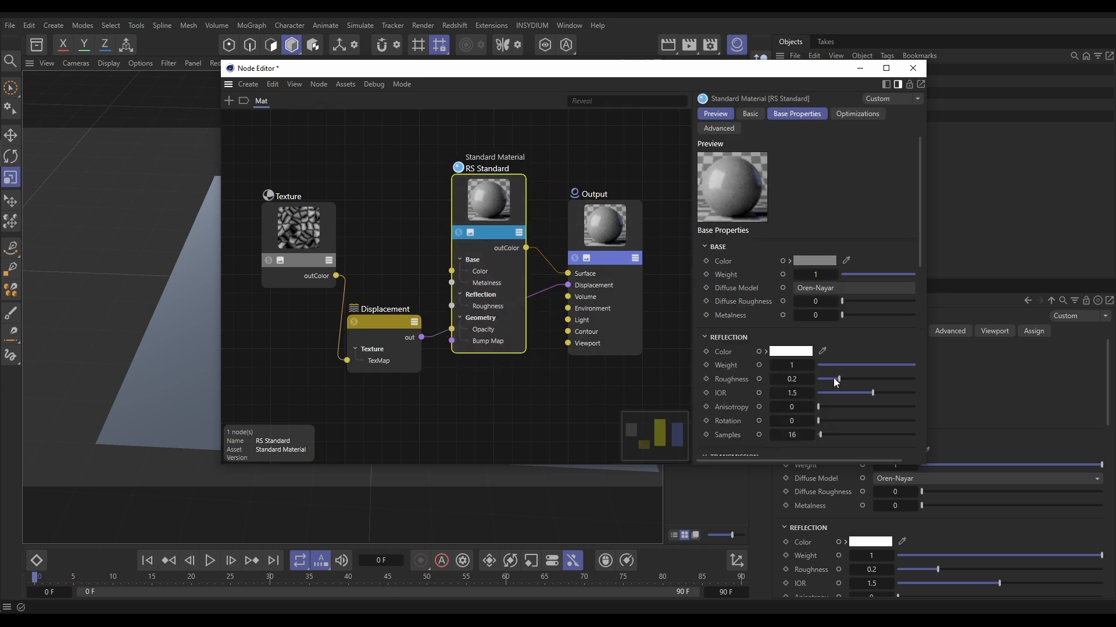
{"action": "left_click_drag", "start_coordinate": [838, 380], "coordinate": [918, 380]}
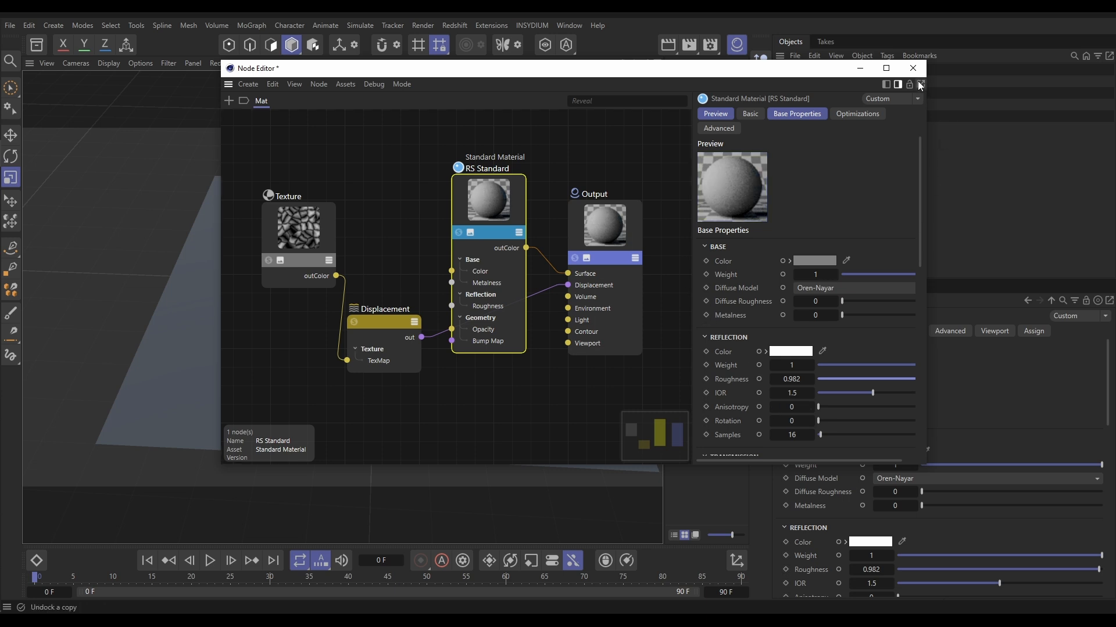
{"action": "left_click", "coordinate": [911, 67]}
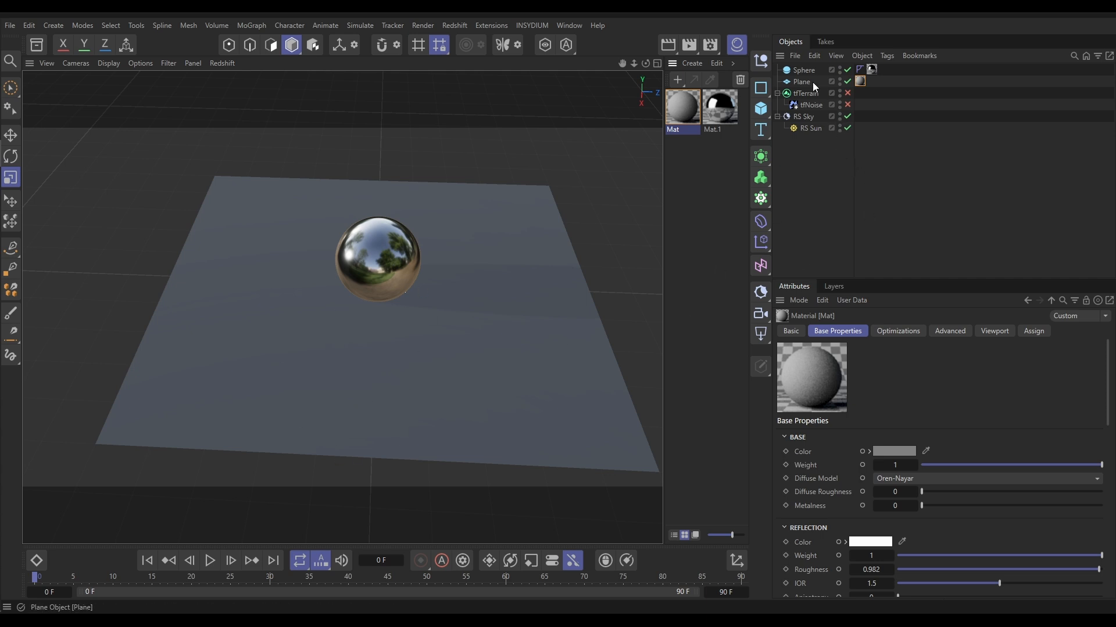
- On the plane's RS Object tag, enable Override, Tessellation and Displacement, with Smooth Subdivision off
{"action": "left_click", "coordinate": [886, 56]}
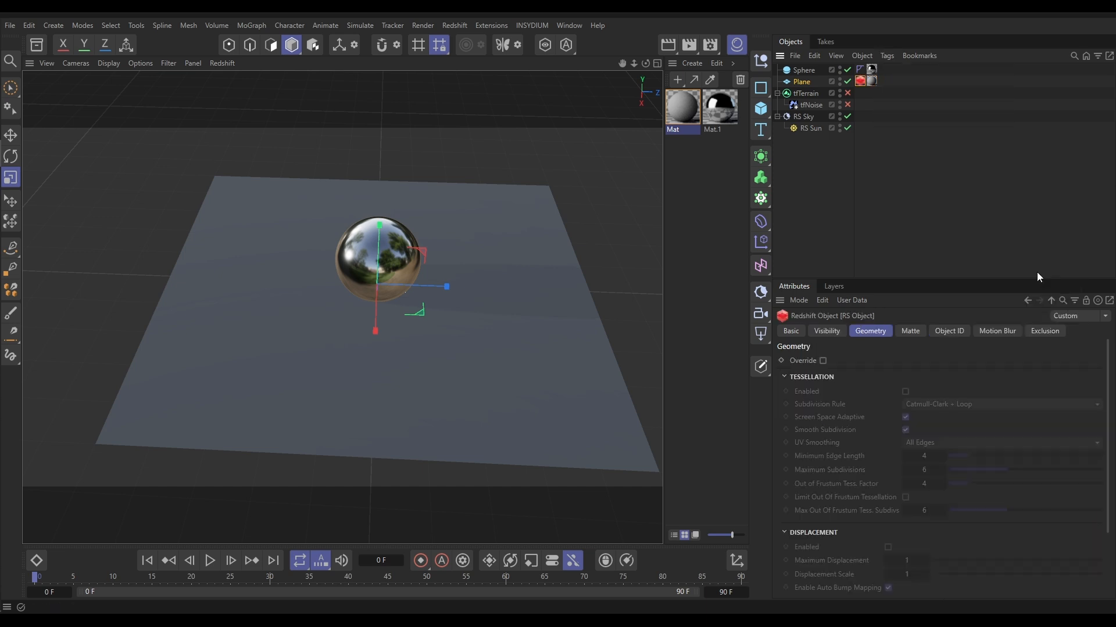
{"action": "mouse_move", "coordinate": [860, 338]}
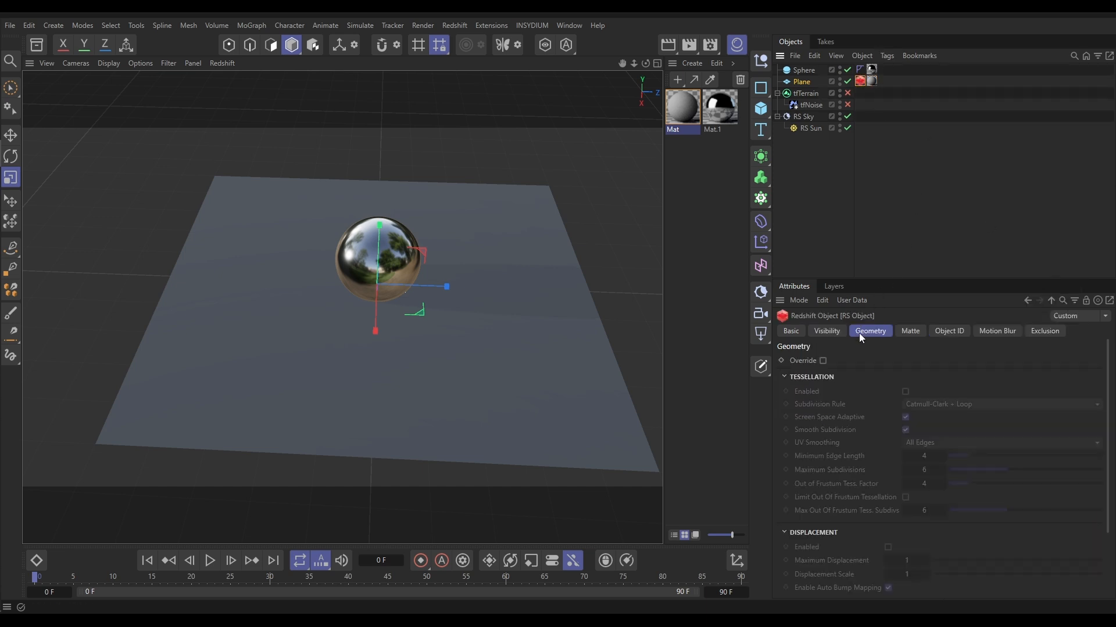
{"action": "mouse_move", "coordinate": [826, 370]}
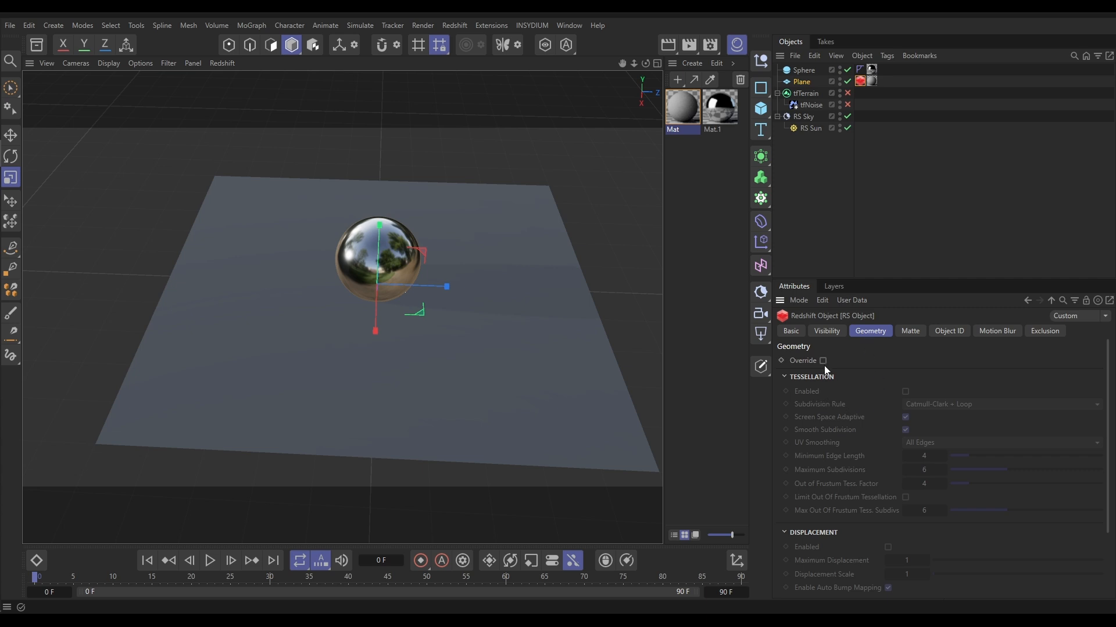
{"action": "left_click", "coordinate": [823, 361]}
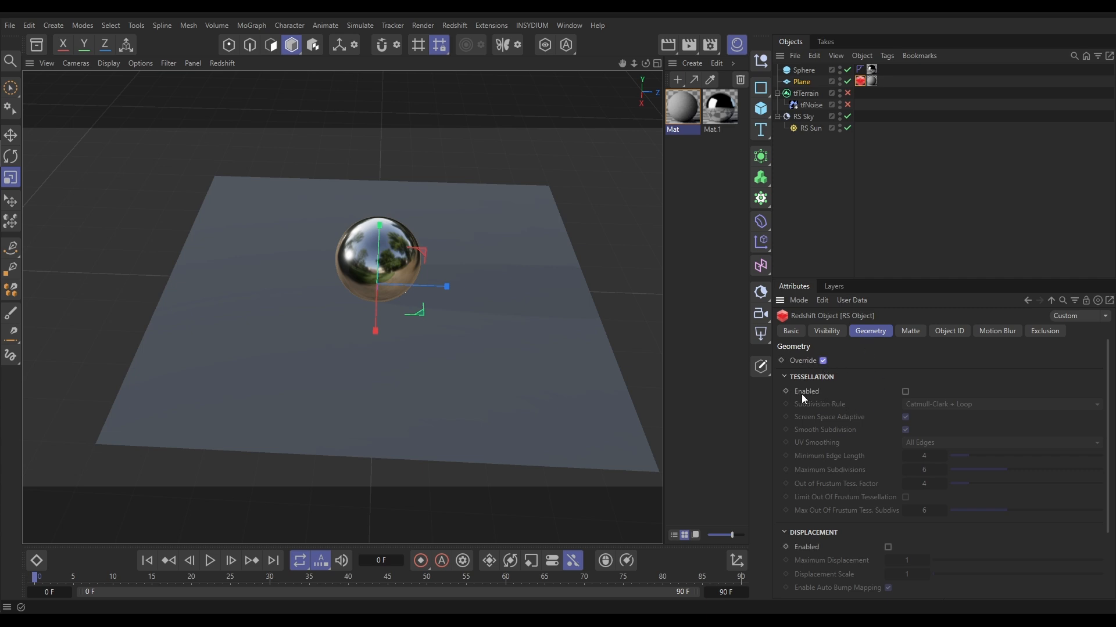
{"action": "left_click", "coordinate": [905, 391]}
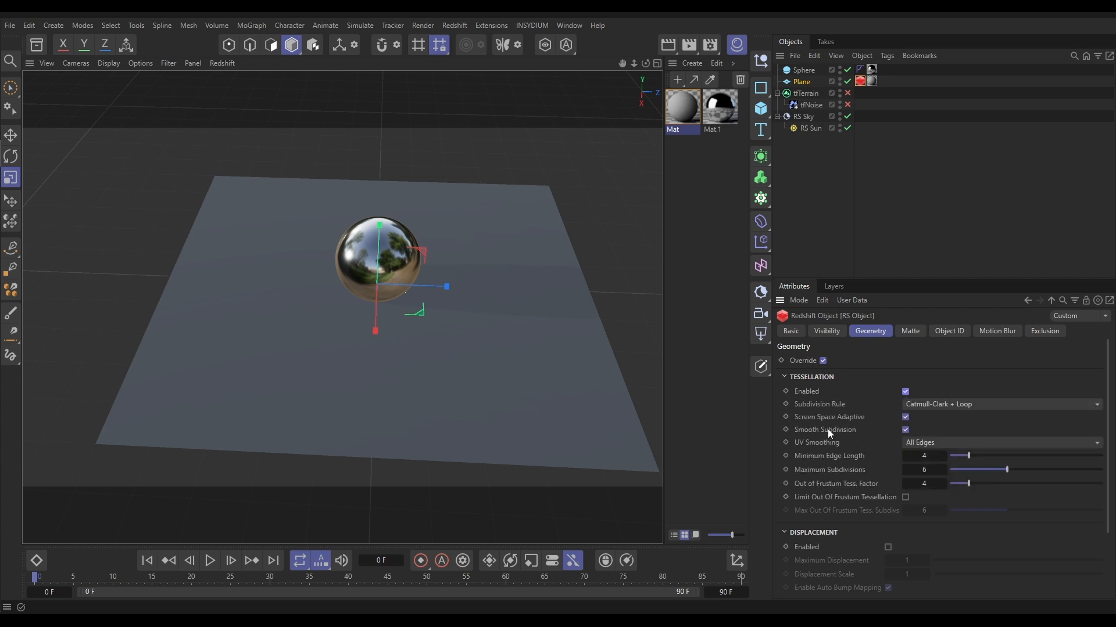
{"action": "left_click", "coordinate": [905, 430]}
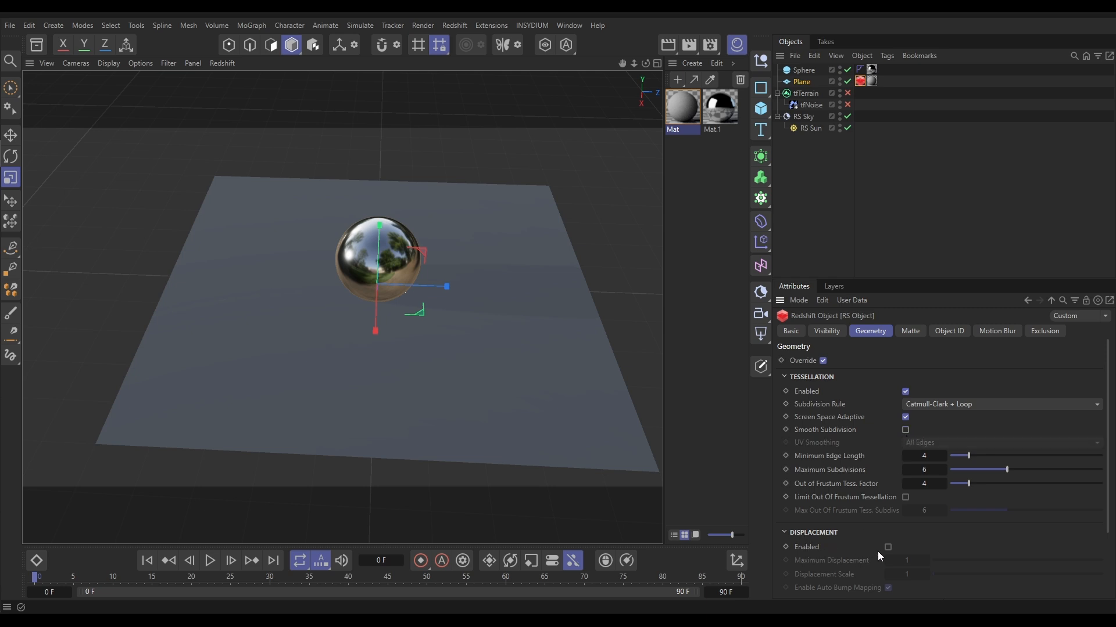
{"action": "left_click", "coordinate": [887, 546]}
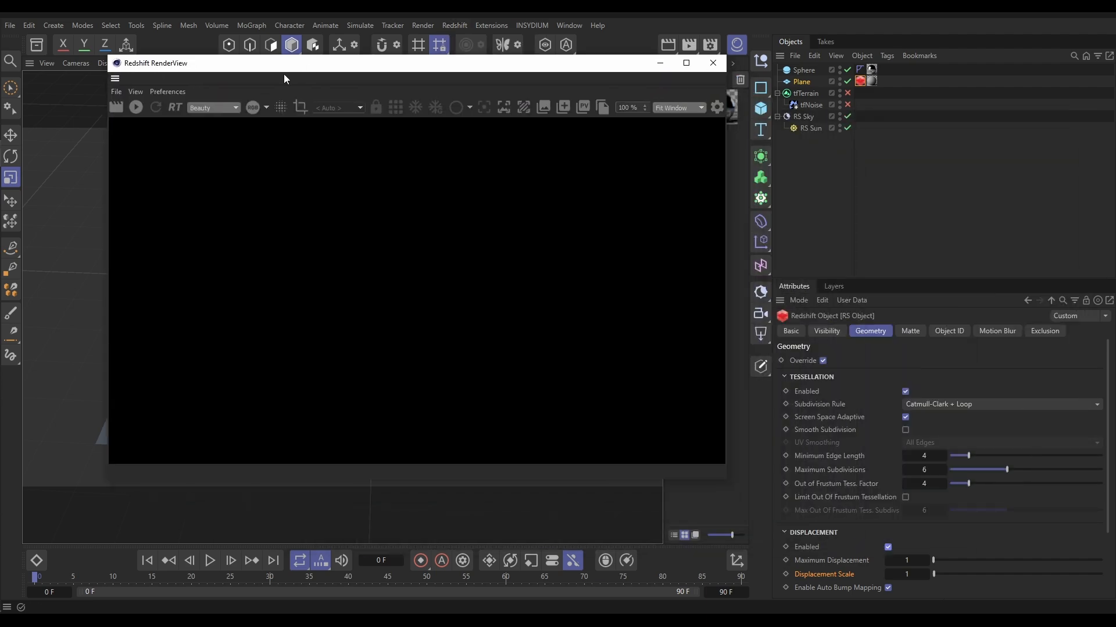
- Start the interactive Redshift RenderView render and select the tfNoise operator
{"action": "left_click", "coordinate": [135, 108]}
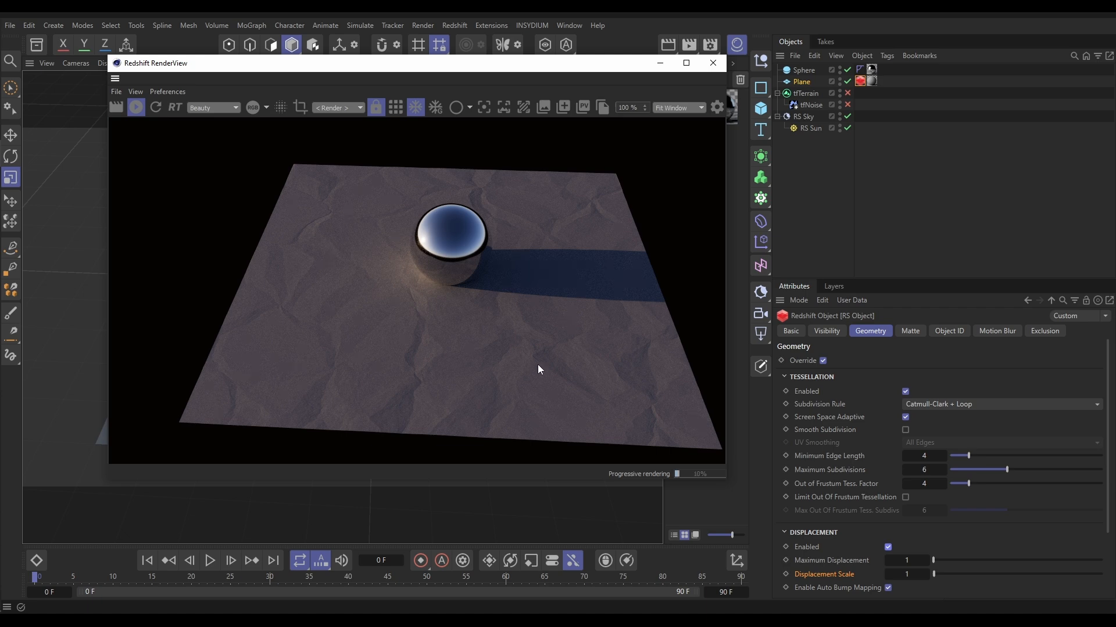
{"action": "mouse_move", "coordinate": [541, 278]}
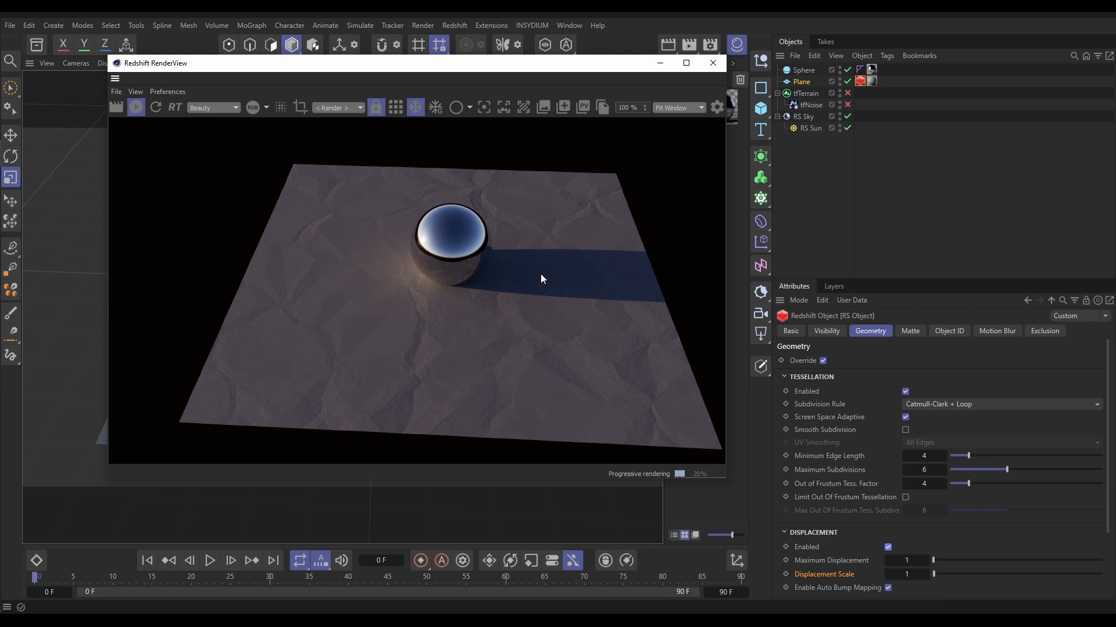
{"action": "mouse_move", "coordinate": [564, 313]}
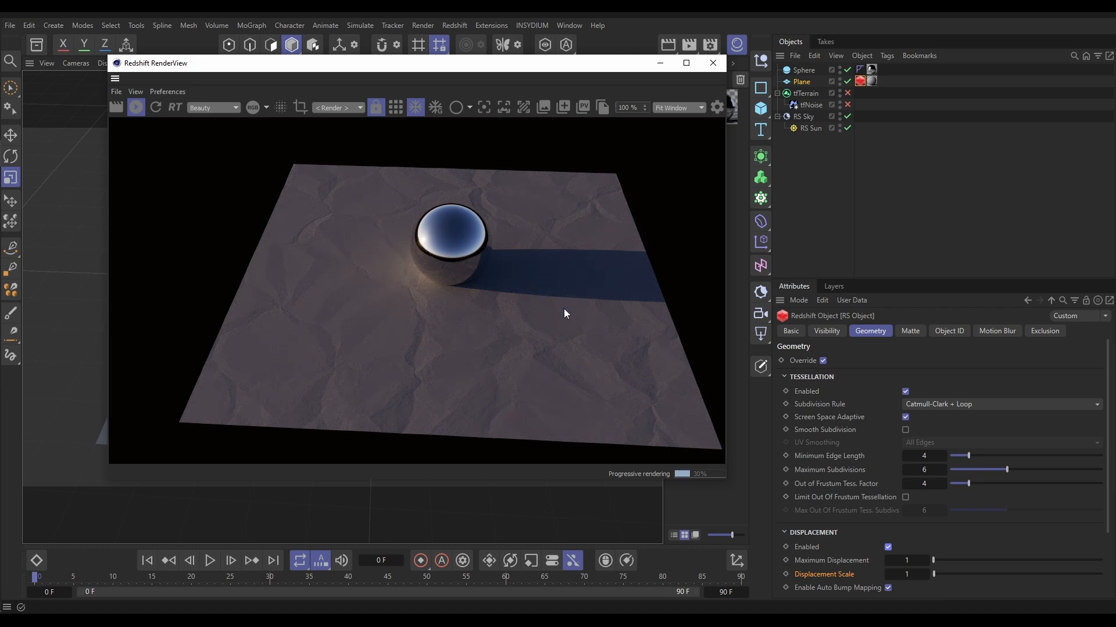
{"action": "left_click", "coordinate": [808, 116]}
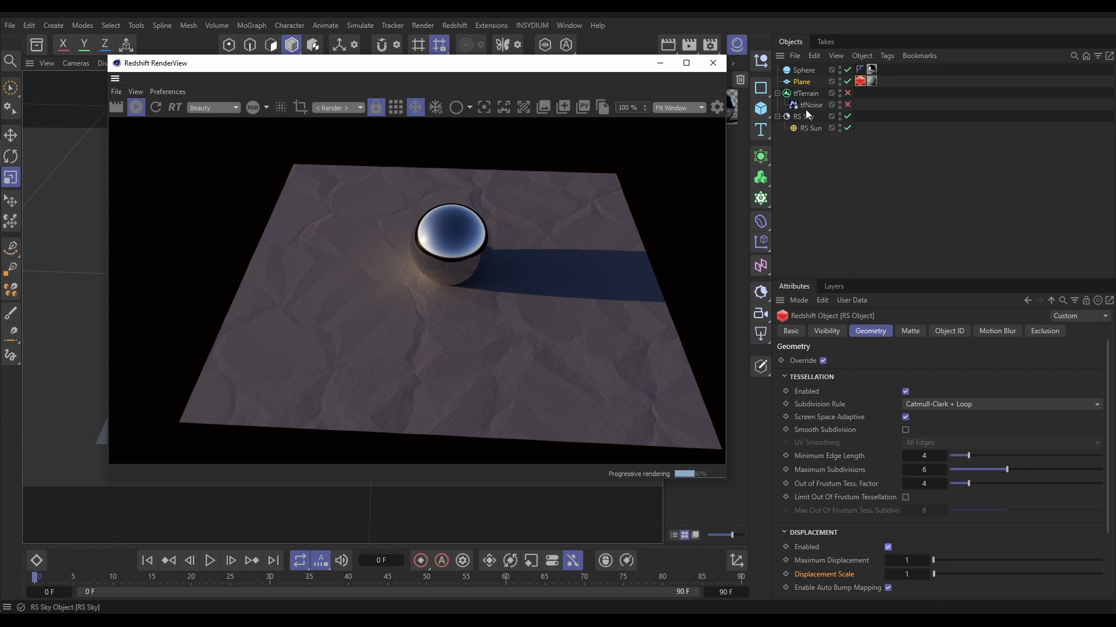
{"action": "left_click", "coordinate": [811, 104]}
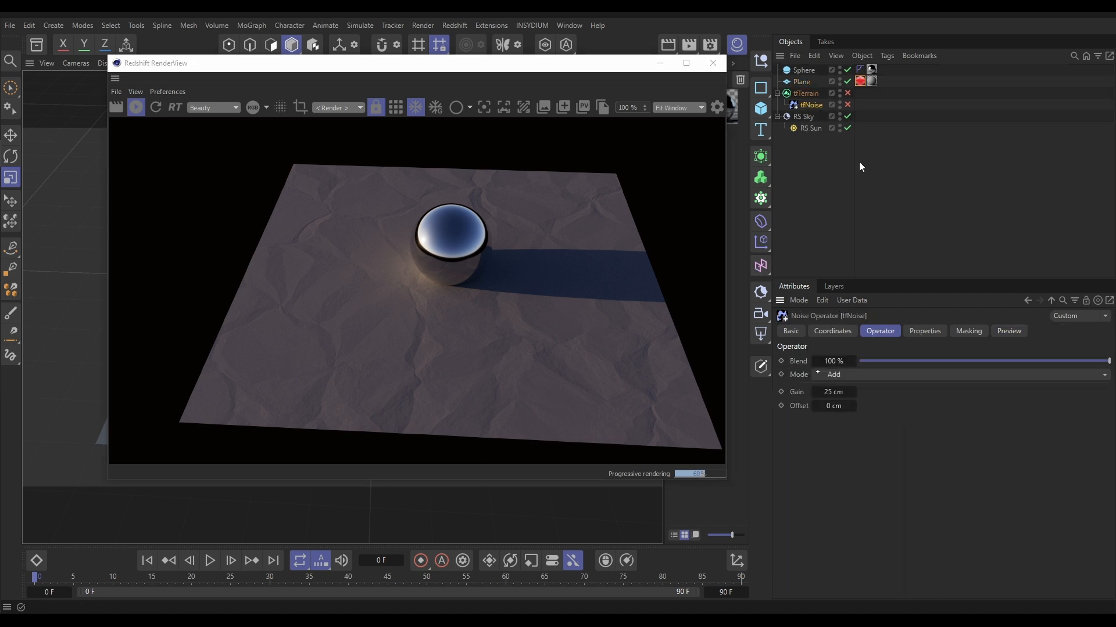
- Set the RS Object tag's Maximum Displacement and Displacement Scale both to 25
{"action": "left_click", "coordinate": [859, 81]}
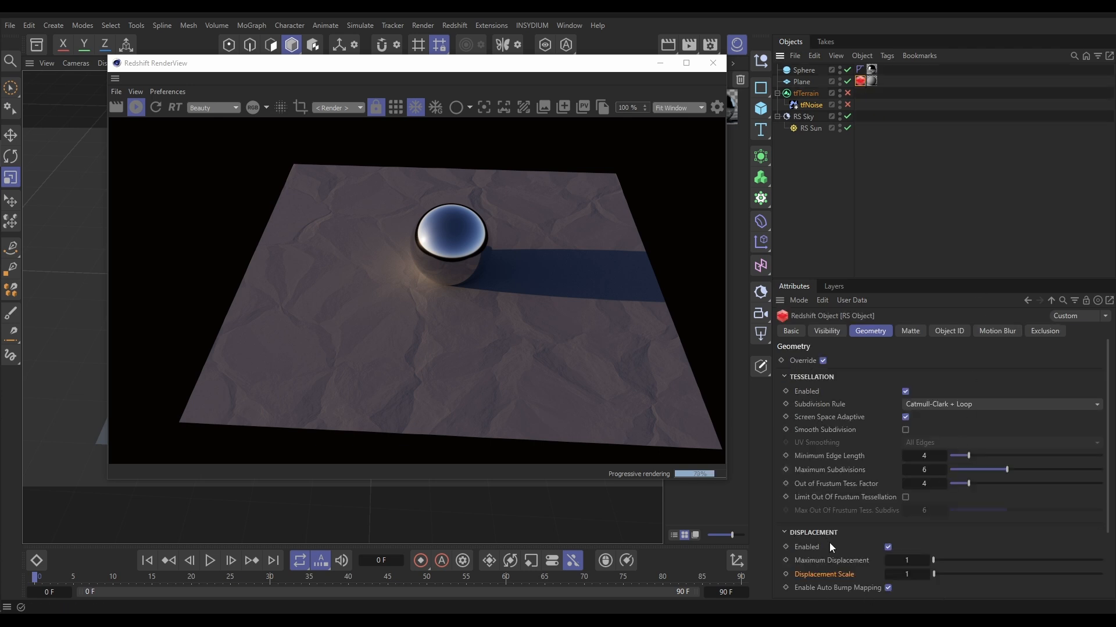
{"action": "left_click", "coordinate": [907, 560]}
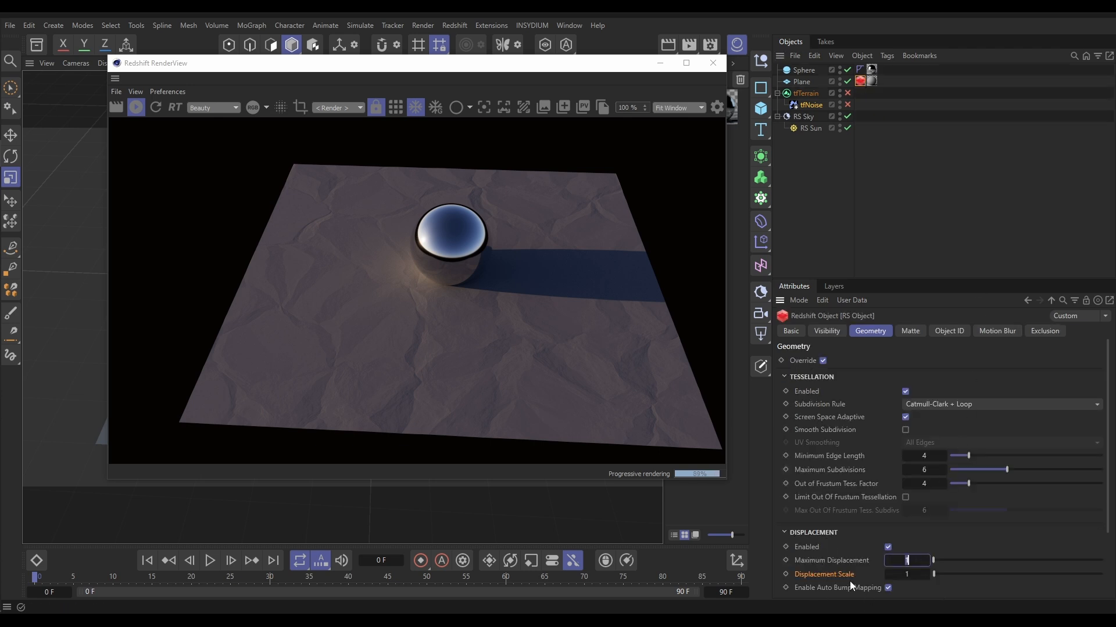
{"action": "type", "text": "25"}
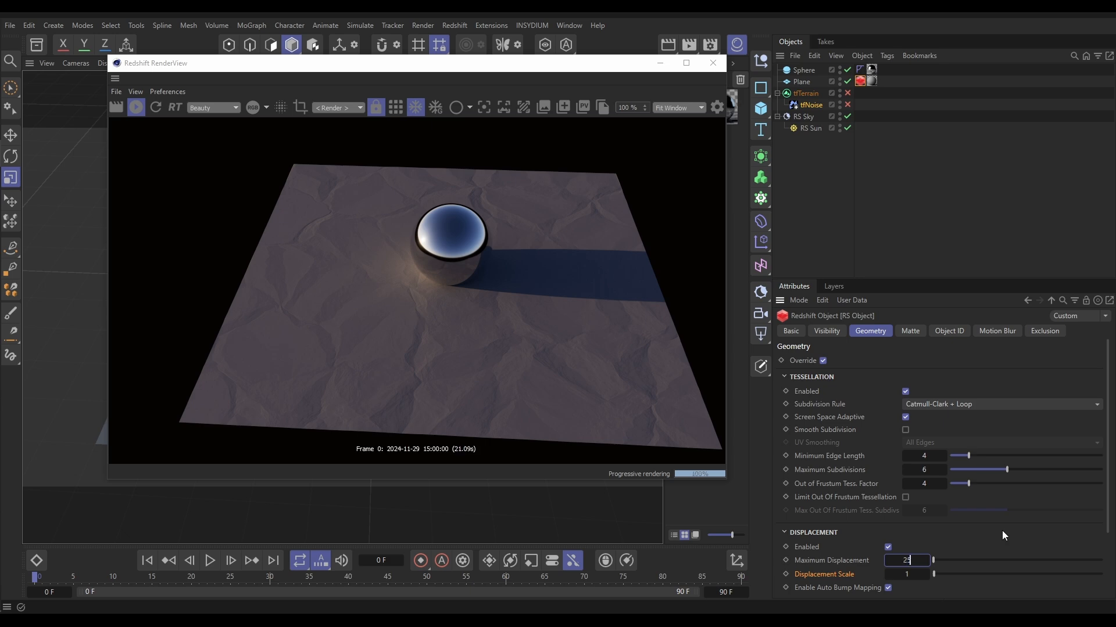
{"action": "type", "text": "25"}
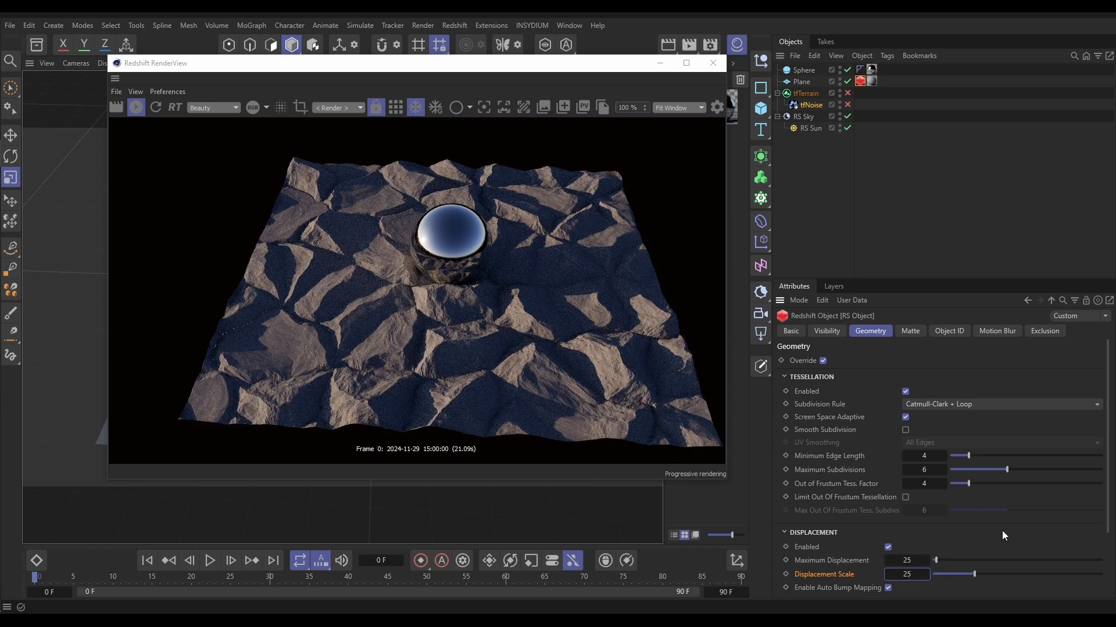